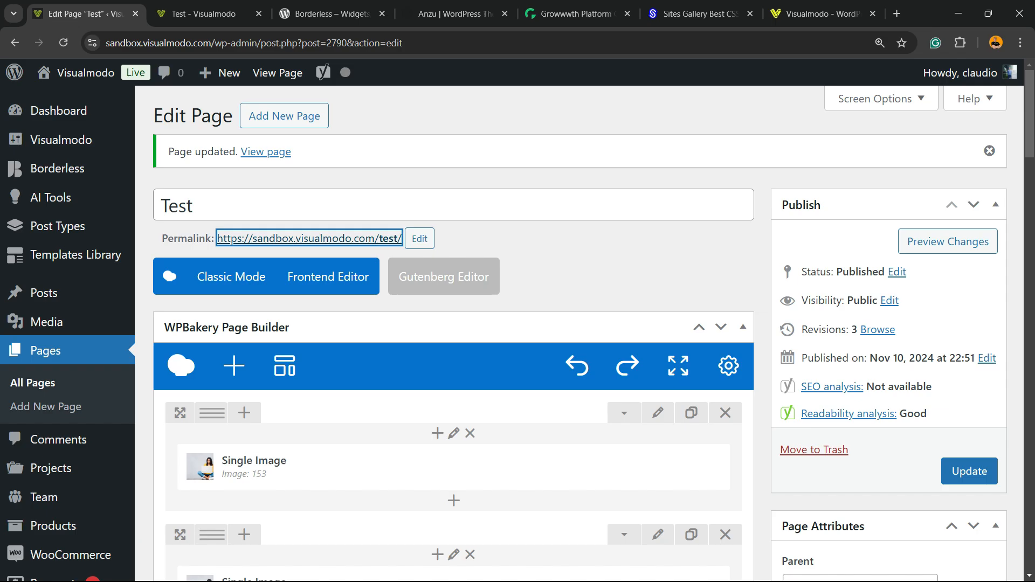
- Scroll through the live Test page to check the image layout
{"action": "scroll", "scroll_direction": "down", "scroll_amount": 3}
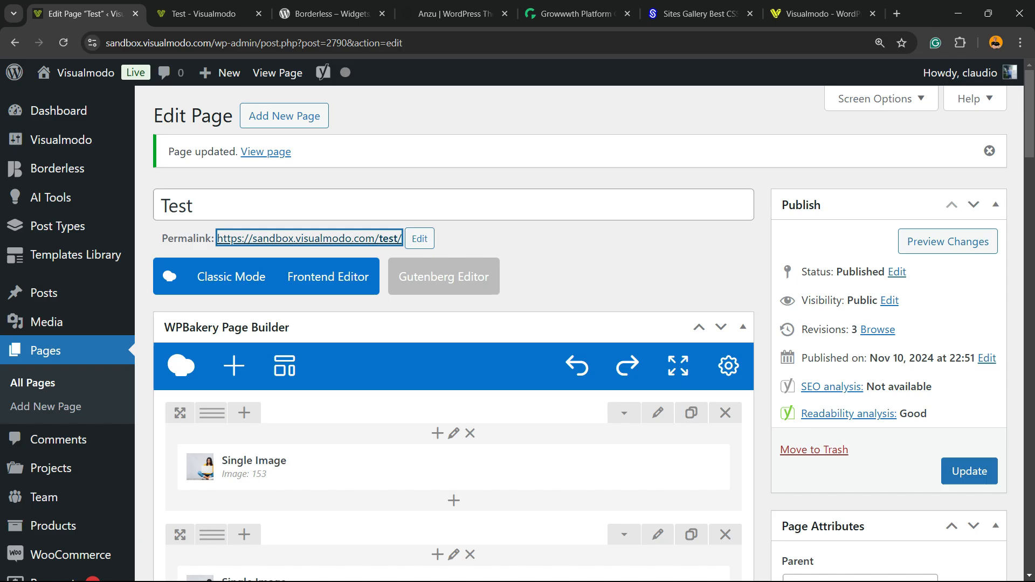
{"action": "scroll", "scroll_direction": "down", "scroll_amount": 3}
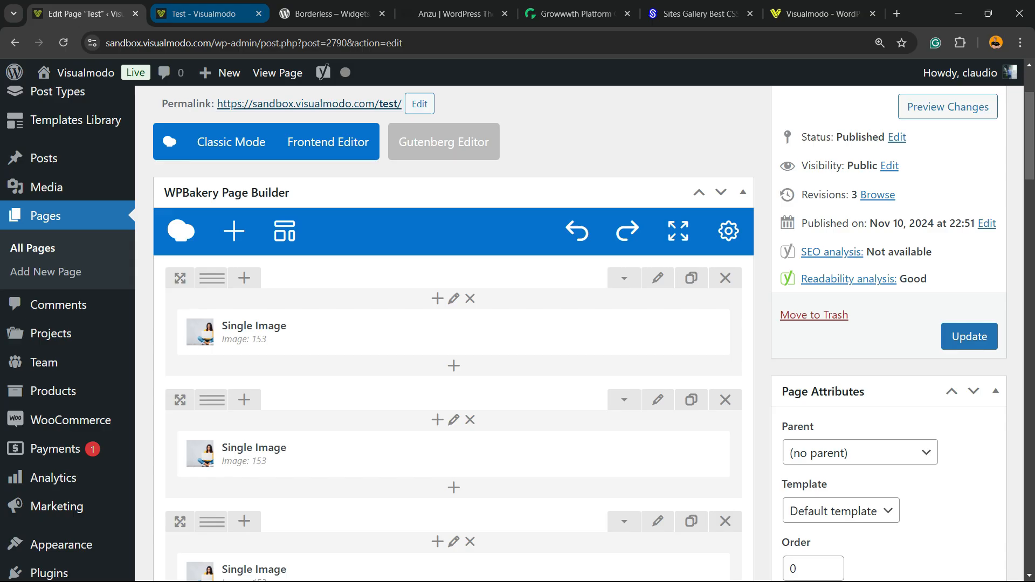
{"action": "left_click", "coordinate": [209, 13]}
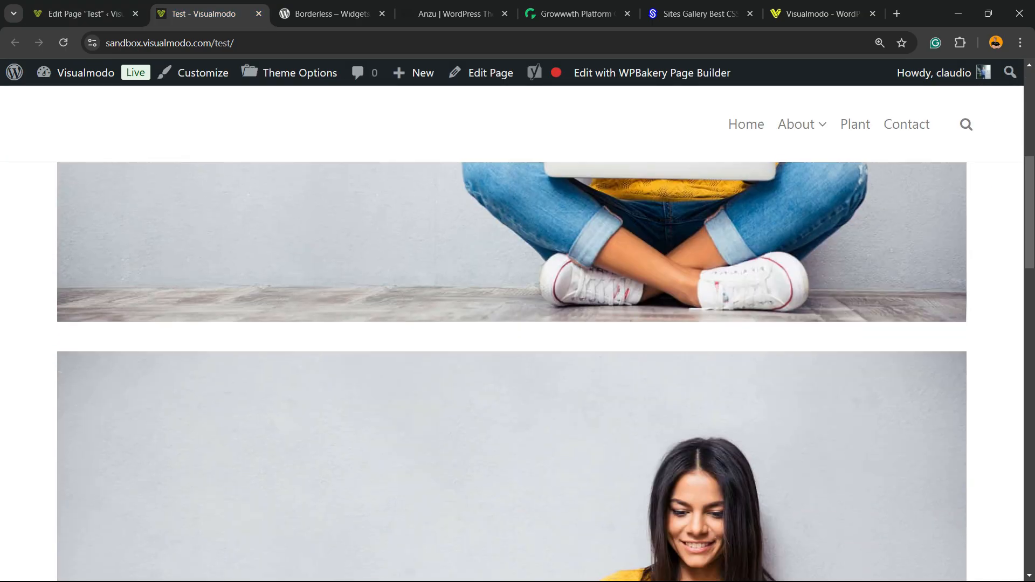
{"action": "scroll", "scroll_direction": "down", "scroll_amount": 3}
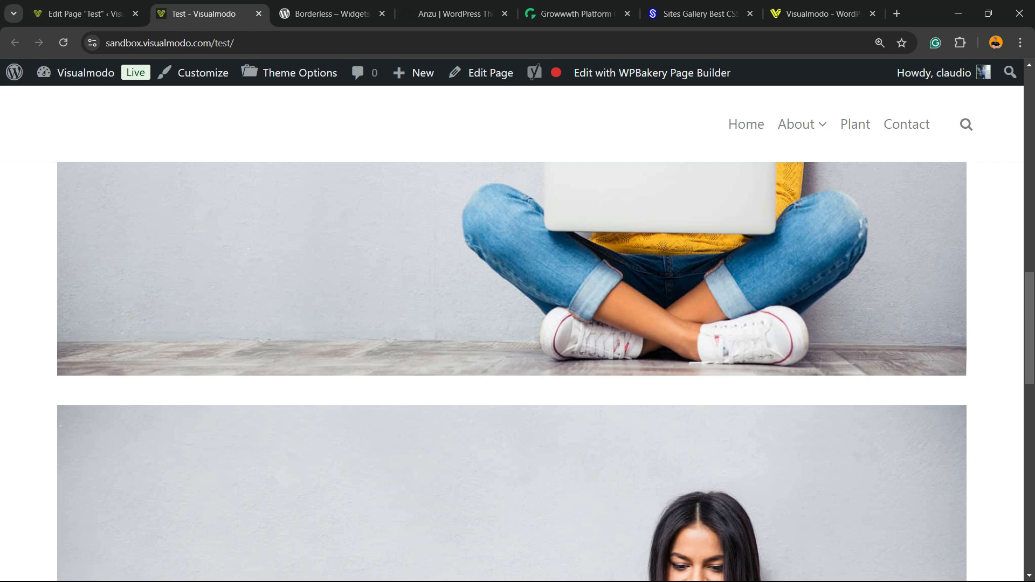
{"action": "scroll", "scroll_direction": "down", "scroll_amount": 3}
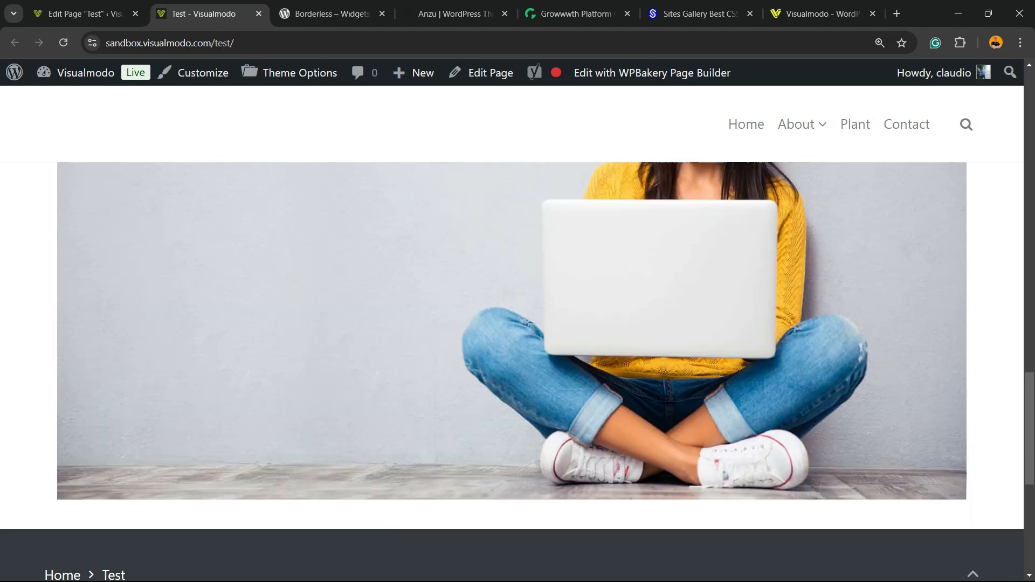
{"action": "scroll", "scroll_direction": "down", "scroll_amount": 3}
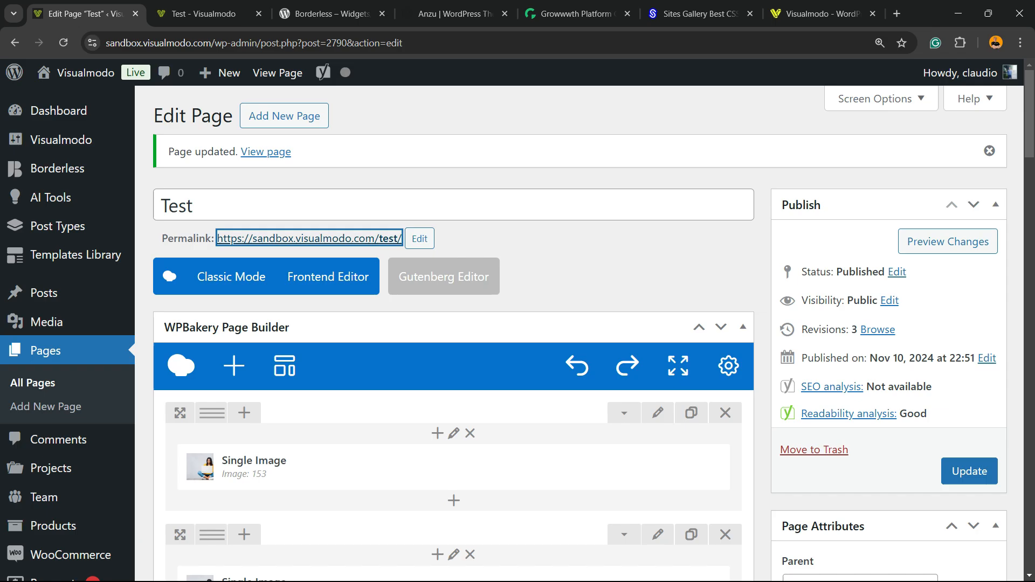
{"action": "scroll", "scroll_direction": "down", "scroll_amount": 3}
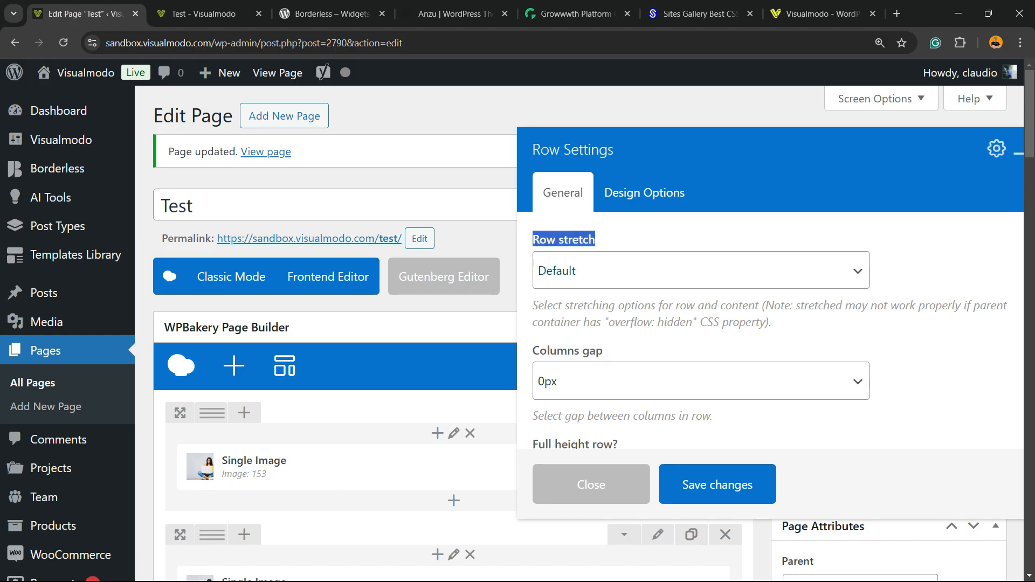
- Set the image row to 'Stretch row and content (no paddings)' and preview the page
{"action": "left_click", "coordinate": [702, 270]}
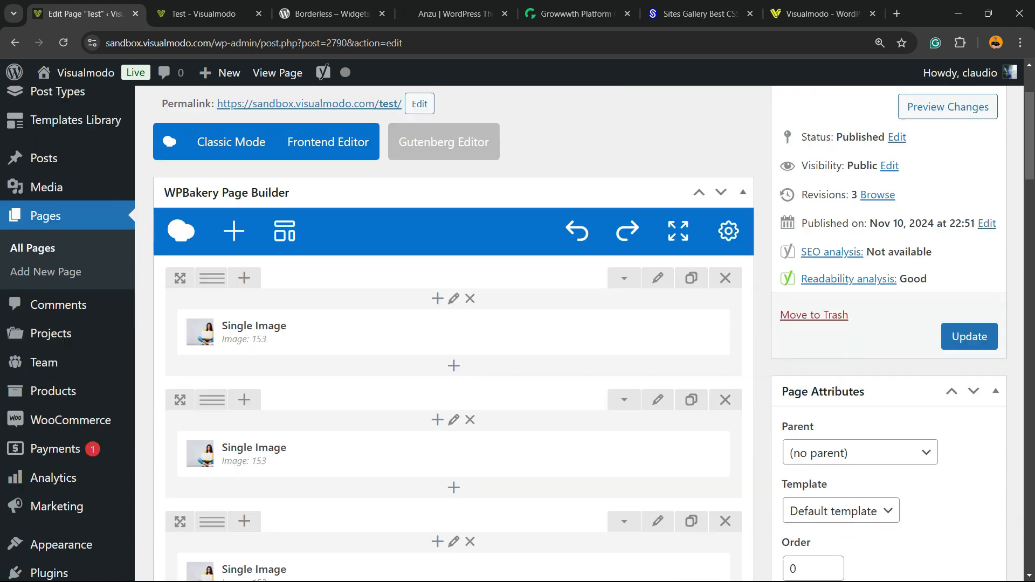
{"action": "left_click", "coordinate": [701, 270]}
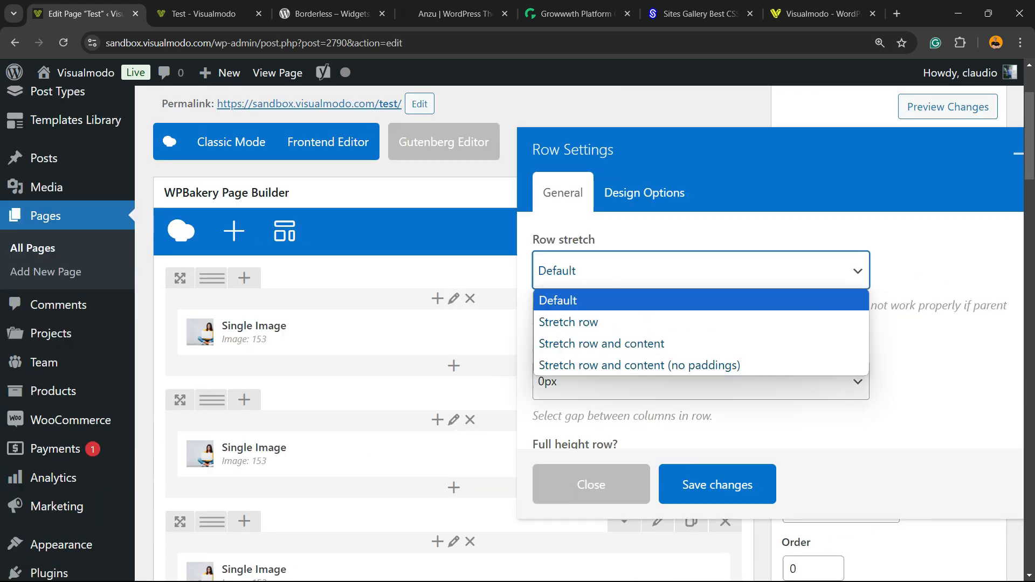
{"action": "left_click", "coordinate": [591, 484]}
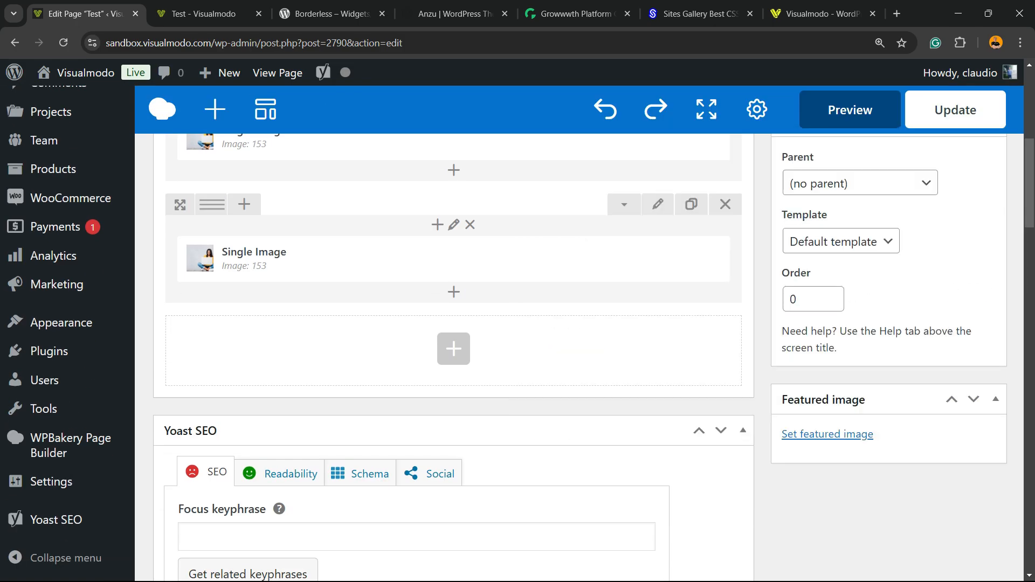
{"action": "left_click", "coordinate": [849, 109]}
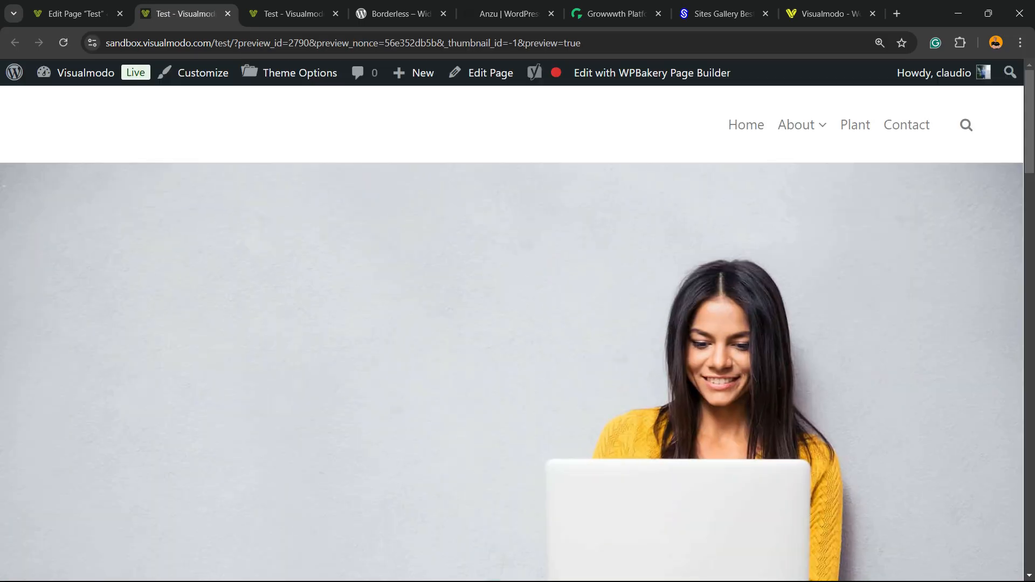
- Leave the preview and reopen the stretched image row's Row Settings in the editor
{"action": "left_click", "coordinate": [880, 43]}
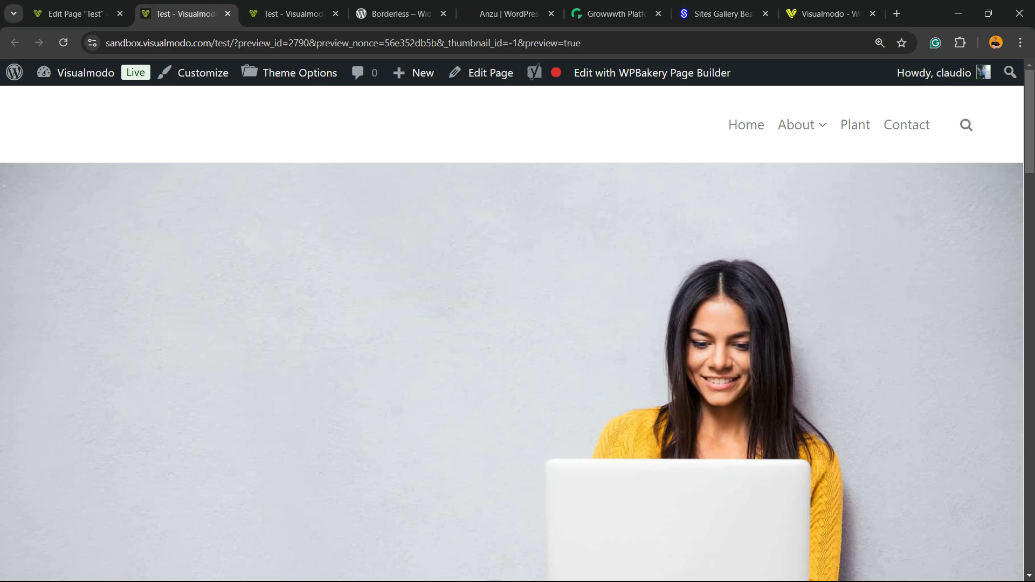
{"action": "scroll", "scroll_direction": "down", "scroll_amount": 3}
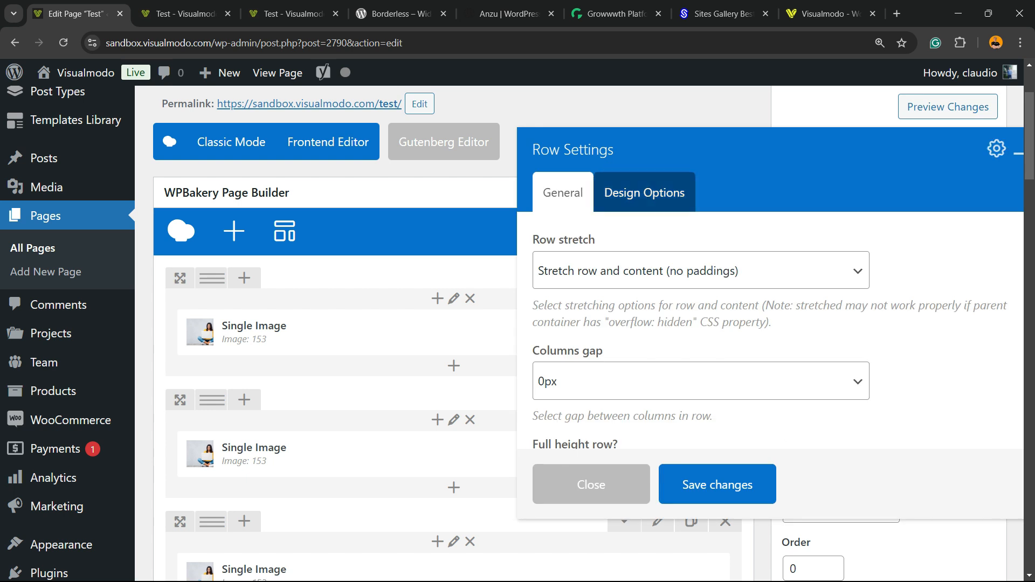
- Tick Simplify controls in the row's Design Options, enter zero padding and border, and save
{"action": "left_click", "coordinate": [644, 192]}
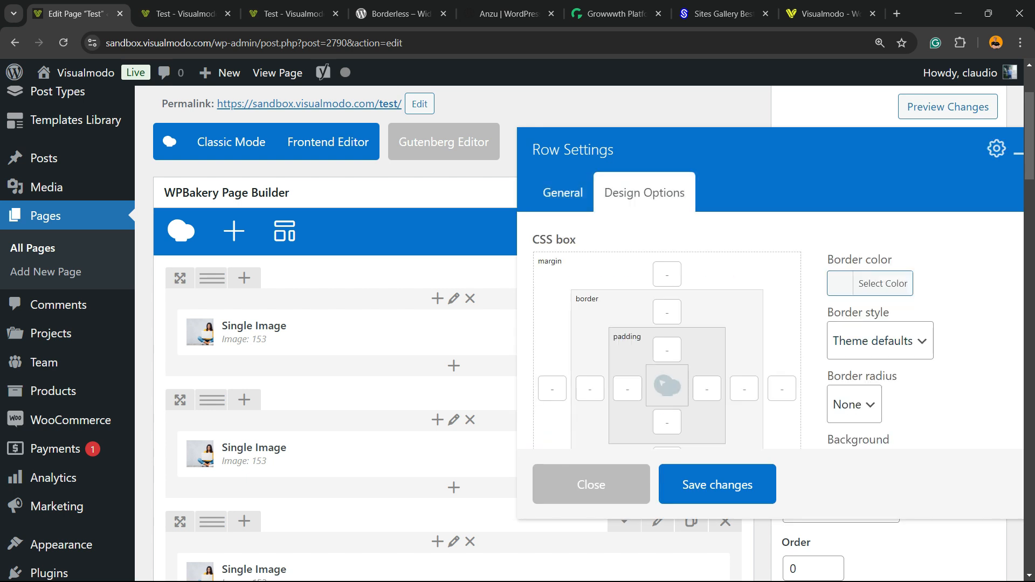
{"action": "scroll", "scroll_direction": "down", "scroll_amount": 3}
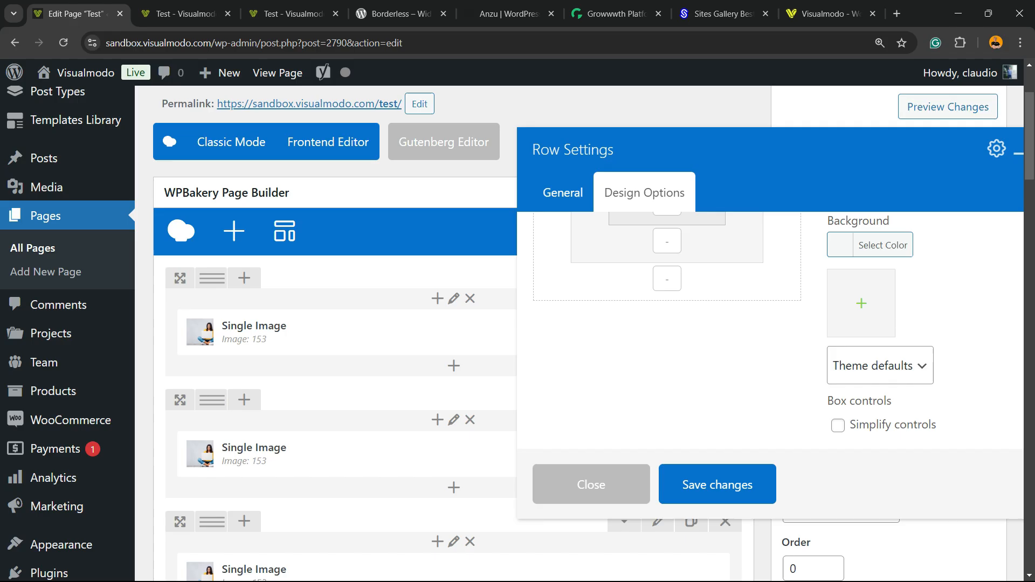
{"action": "left_click", "coordinate": [838, 425]}
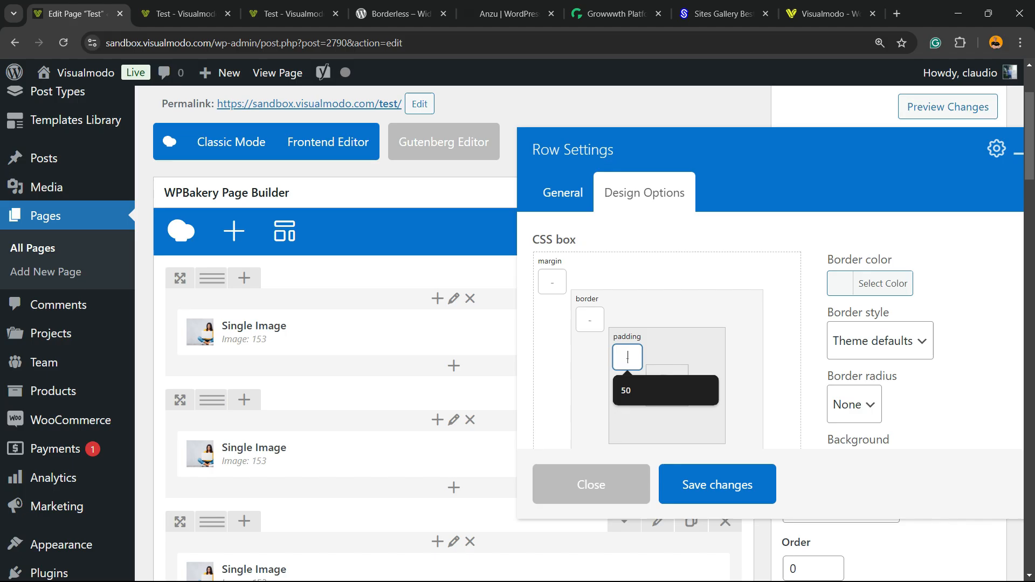
{"action": "type", "text": "50"}
{"action": "left_click", "coordinate": [590, 319]}
{"action": "type", "text": "0"}
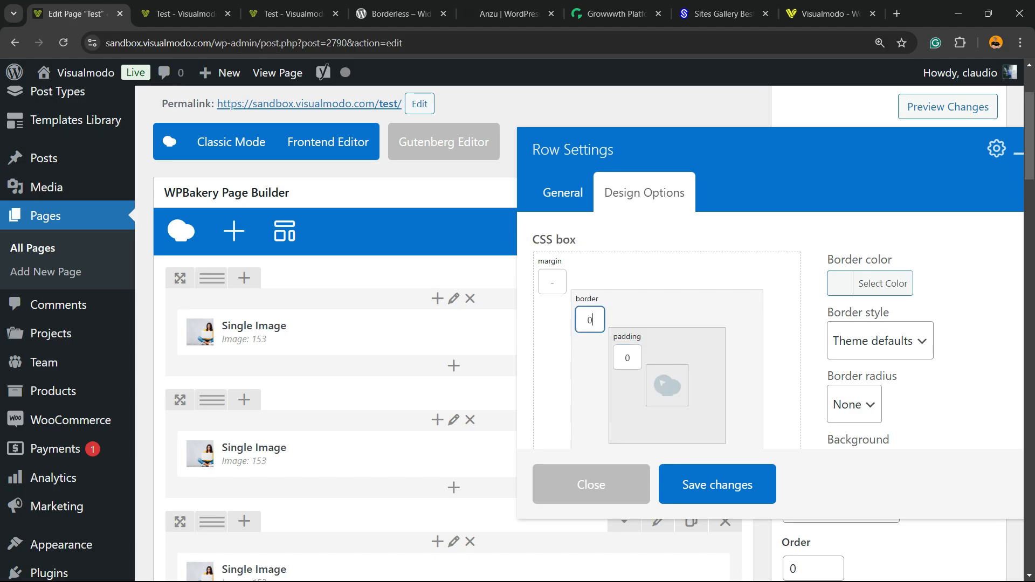
{"action": "left_click", "coordinate": [591, 484]}
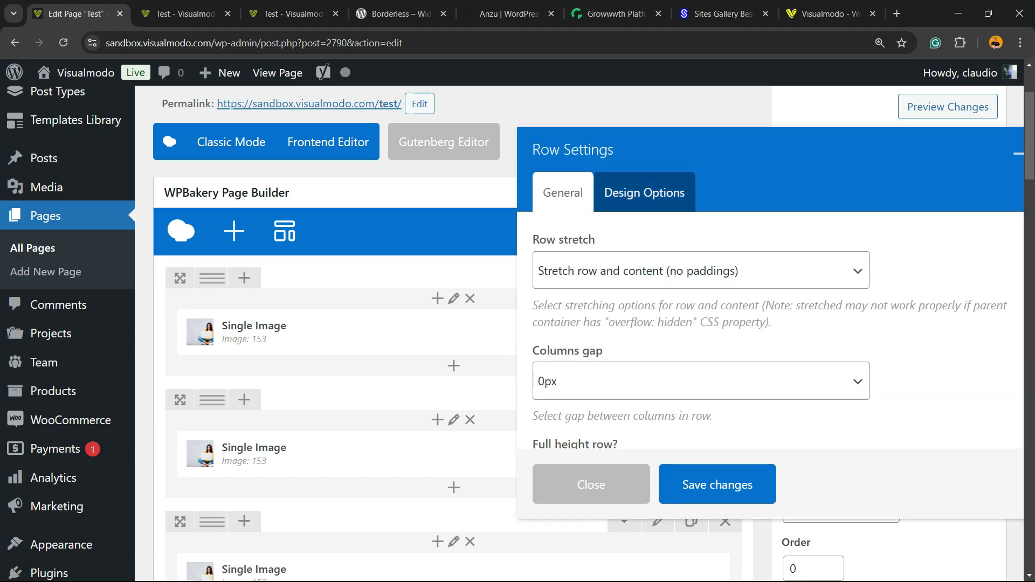
{"action": "left_click", "coordinate": [644, 192]}
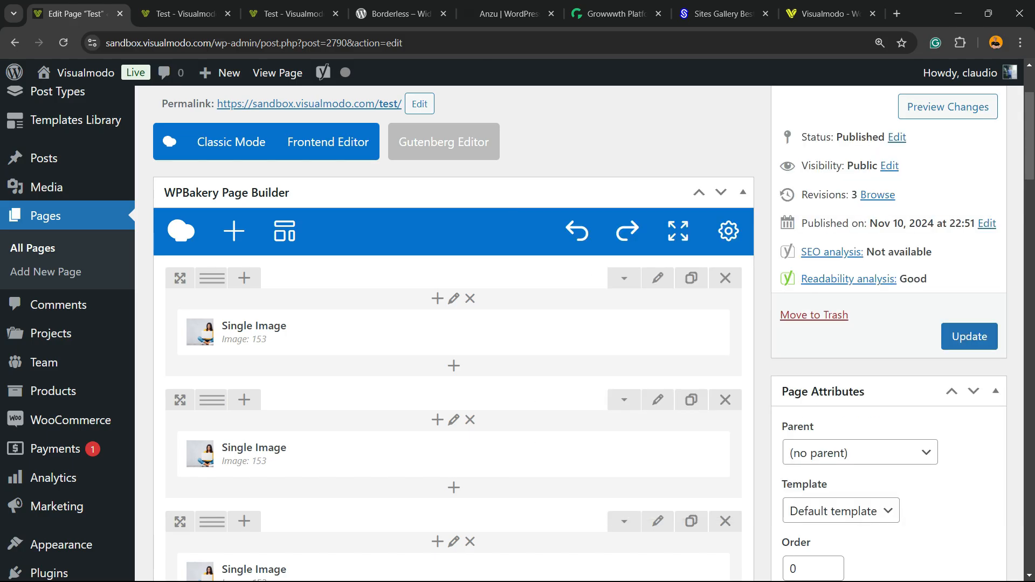
{"action": "left_click", "coordinate": [948, 106]}
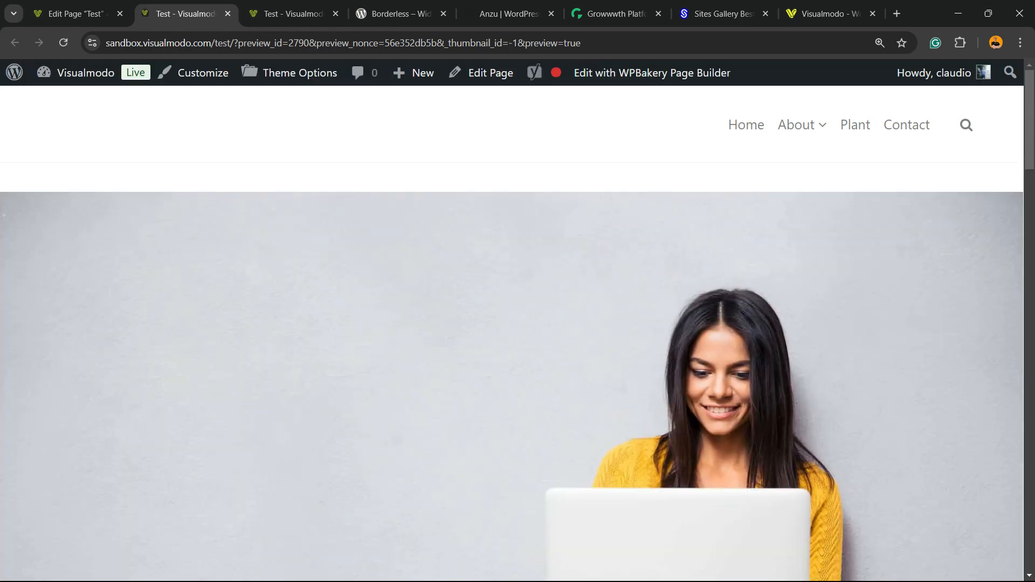
{"action": "scroll", "scroll_direction": "down", "scroll_amount": 3}
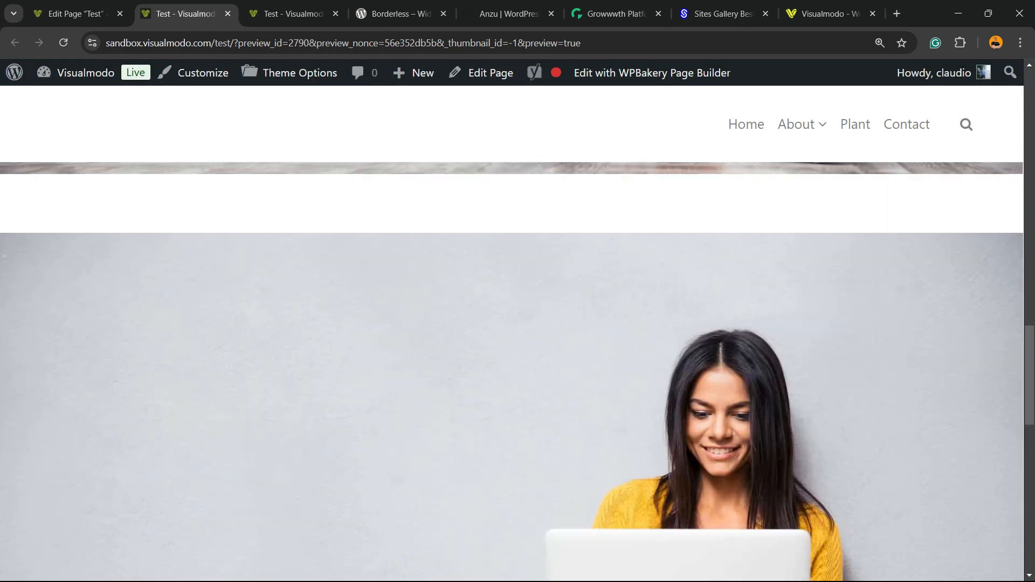
{"action": "scroll", "scroll_direction": "down", "scroll_amount": 3}
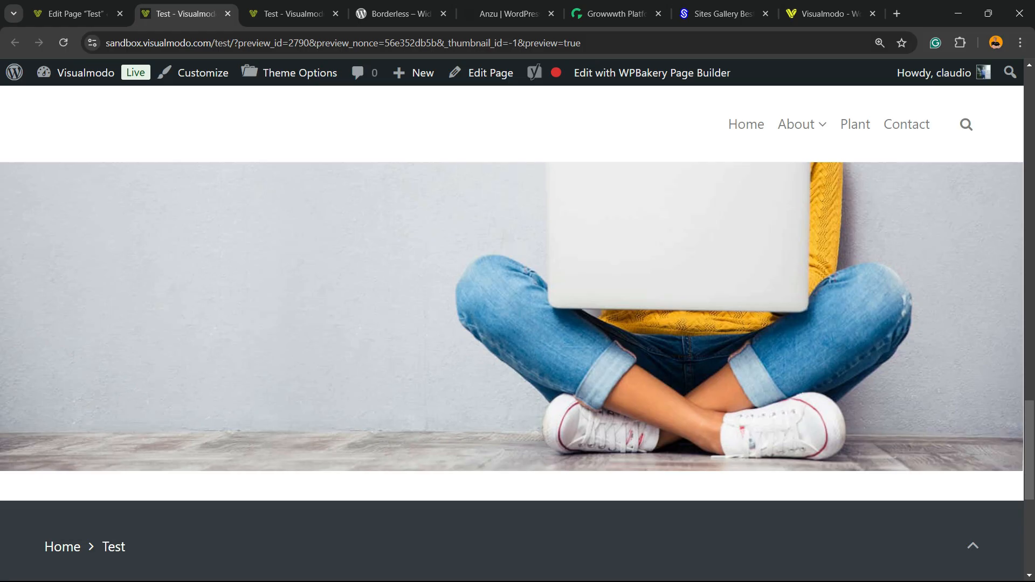
{"action": "scroll", "scroll_direction": "down", "scroll_amount": 3}
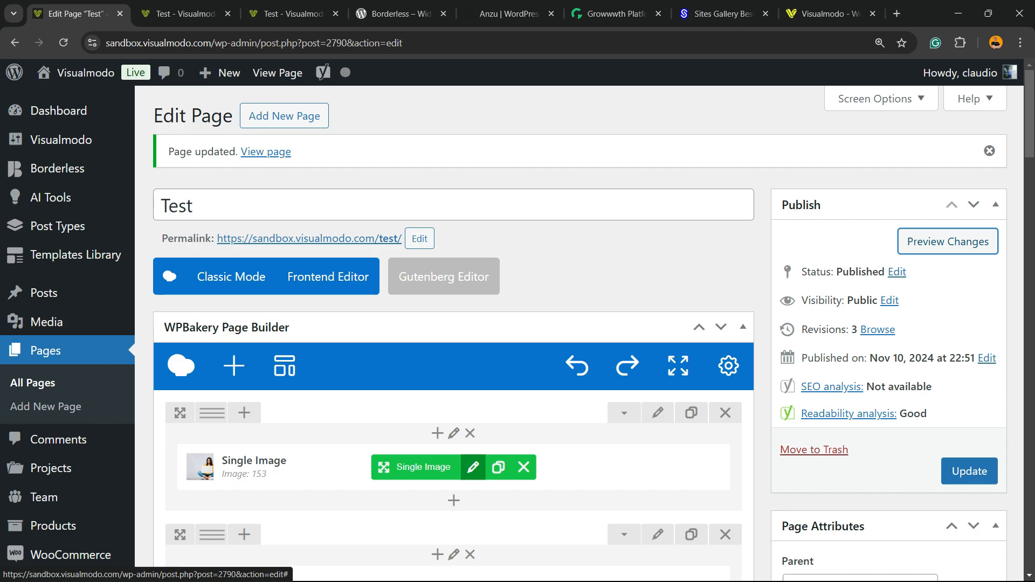
- Enter 0 padding in the first single image's Design Options and save
{"action": "left_click", "coordinate": [473, 467]}
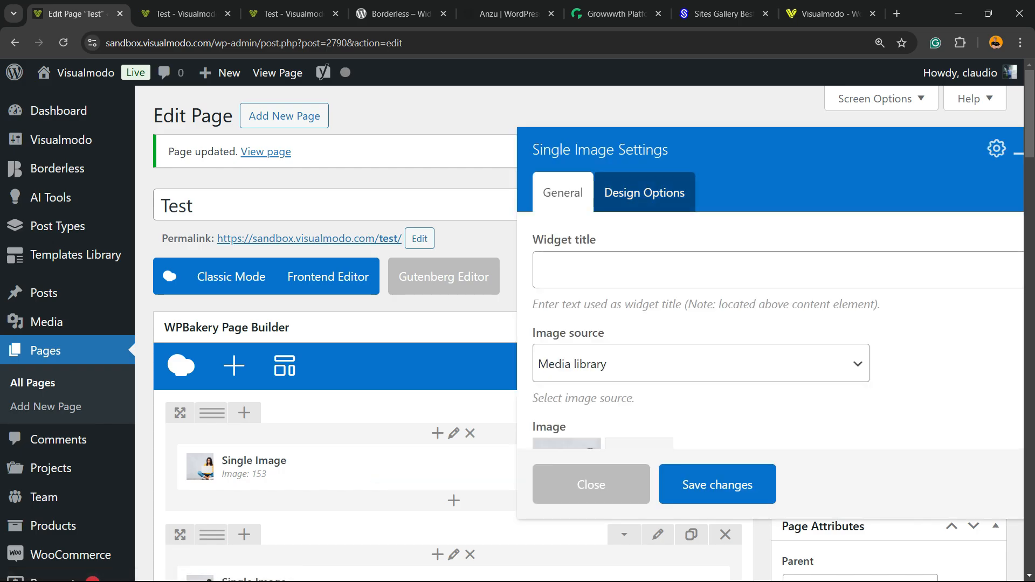
{"action": "left_click", "coordinate": [645, 192]}
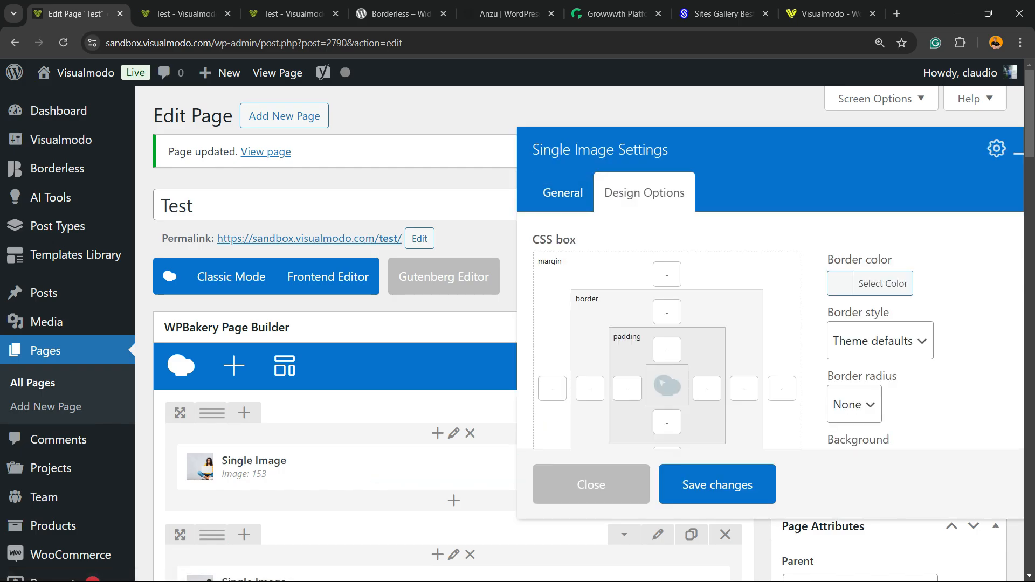
{"action": "left_click", "coordinate": [591, 485]}
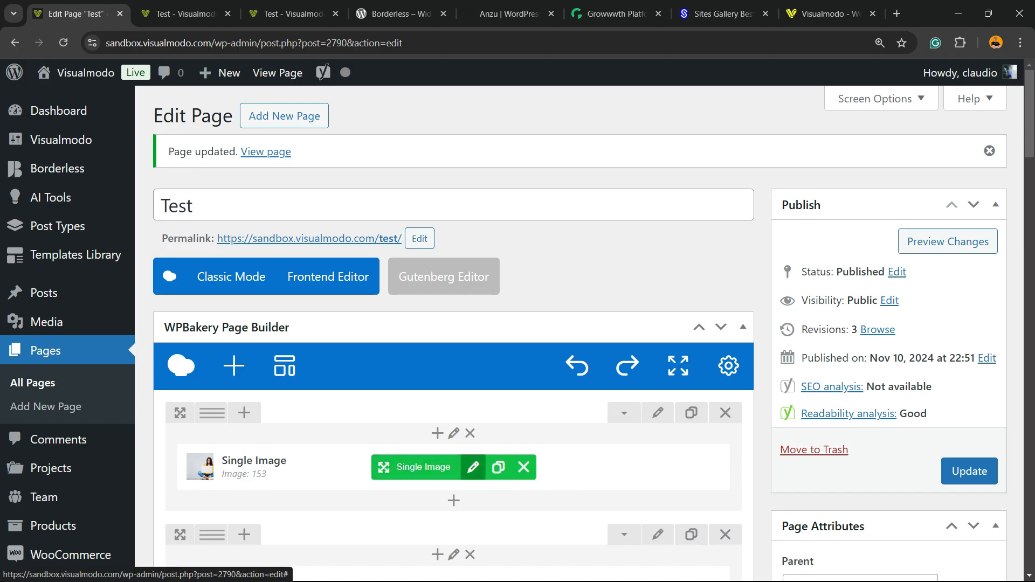
{"action": "left_click", "coordinate": [473, 467]}
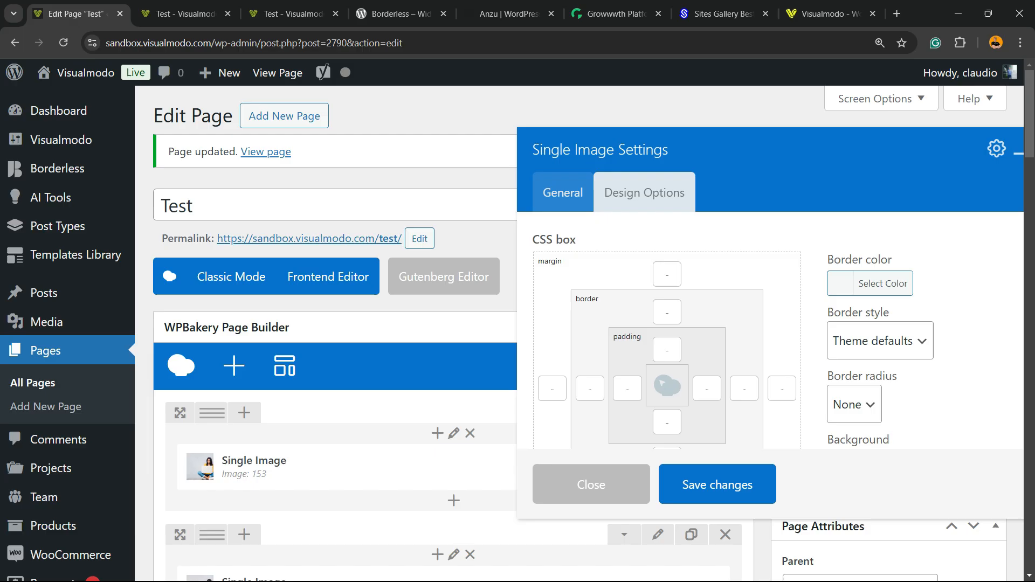
{"action": "left_click", "coordinate": [644, 192]}
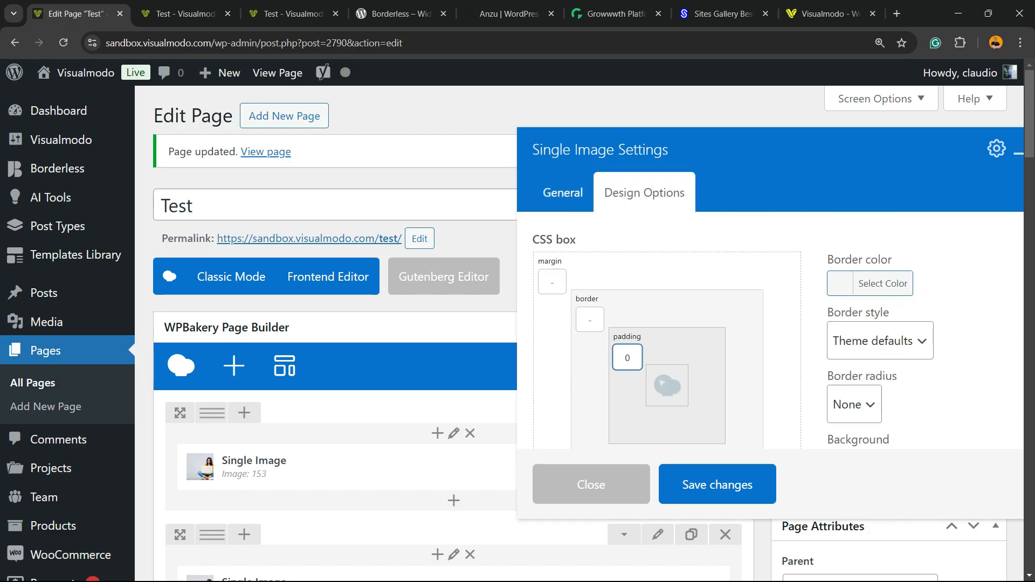
{"action": "left_click", "coordinate": [591, 484]}
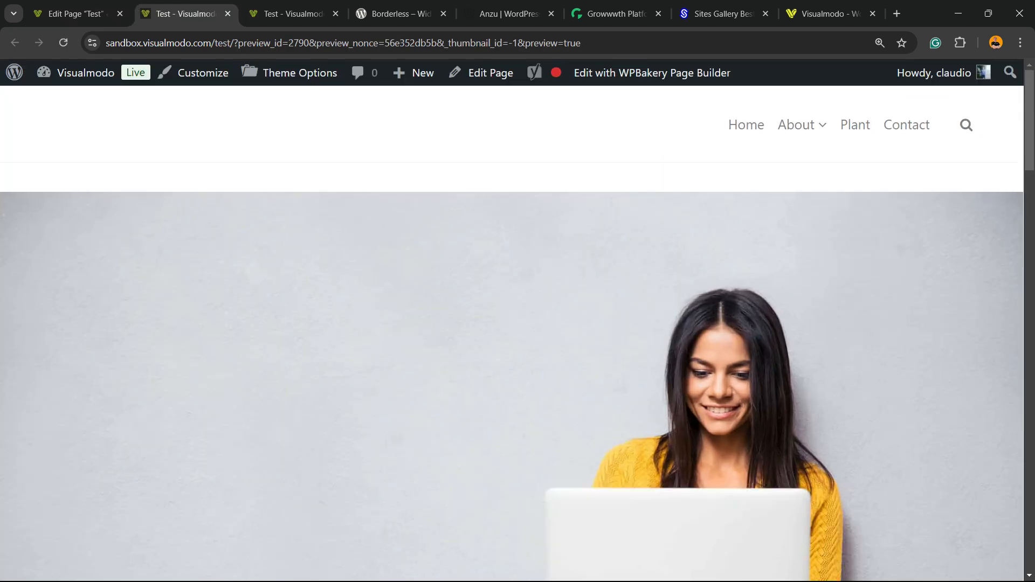
- Scroll the preview to inspect the full-width photo of the woman with a laptop
{"action": "scroll", "scroll_direction": "down", "scroll_amount": 3}
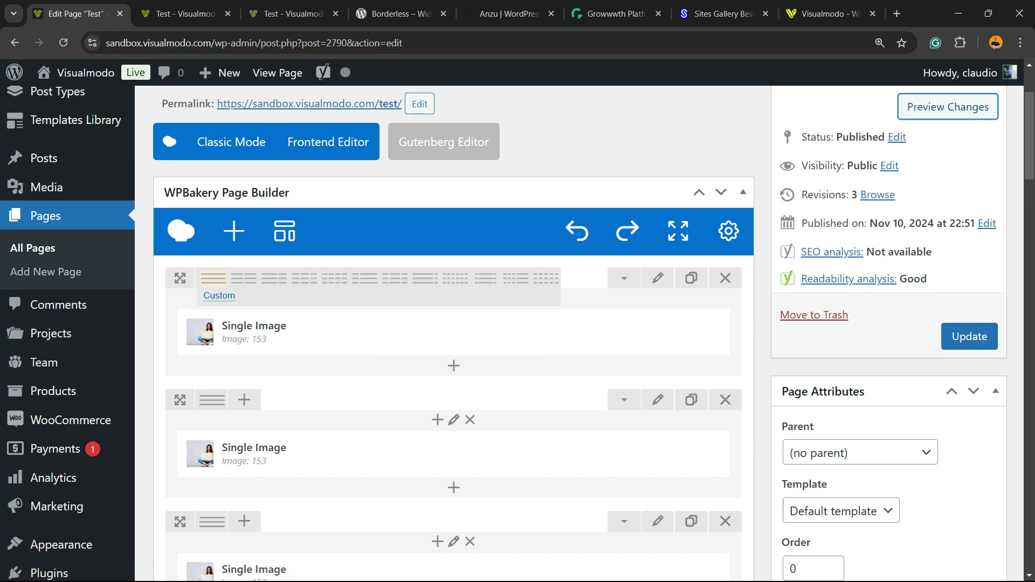
{"action": "mouse_move", "coordinate": [444, 333]}
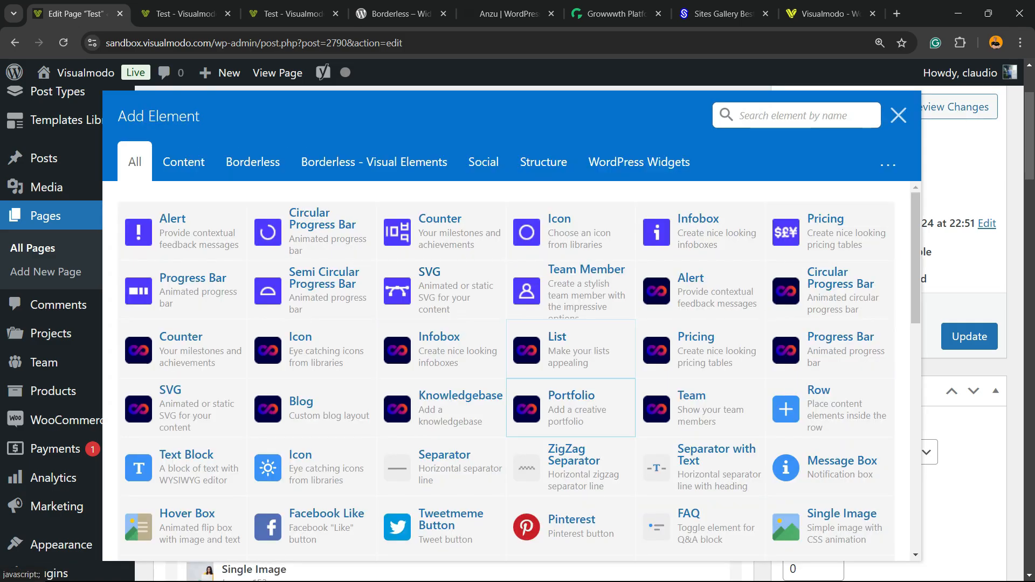
- Enter 0 border and padding in the first column's Design Options, save, and preview the page
{"action": "left_click", "coordinate": [898, 115]}
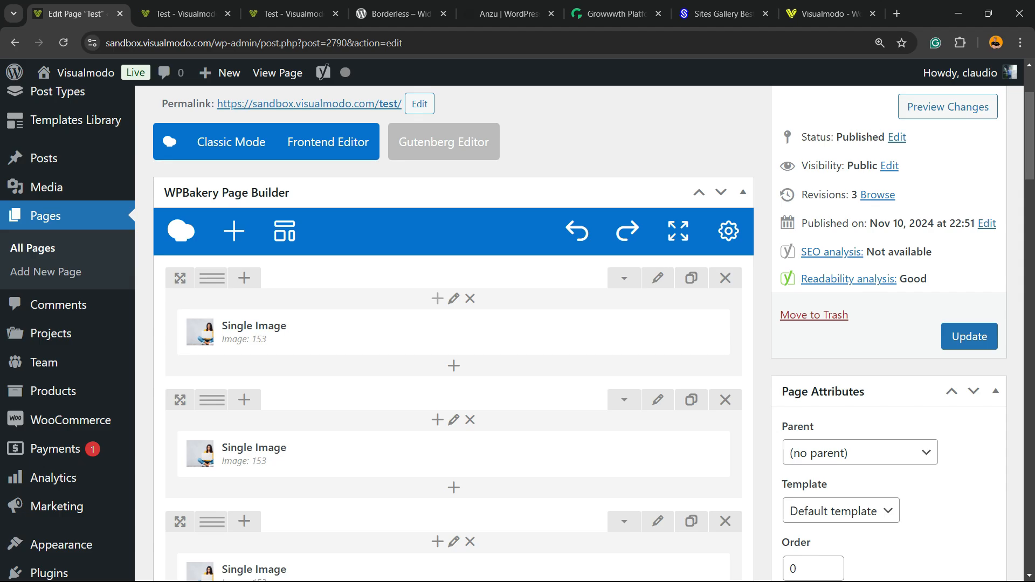
{"action": "mouse_move", "coordinate": [470, 298]}
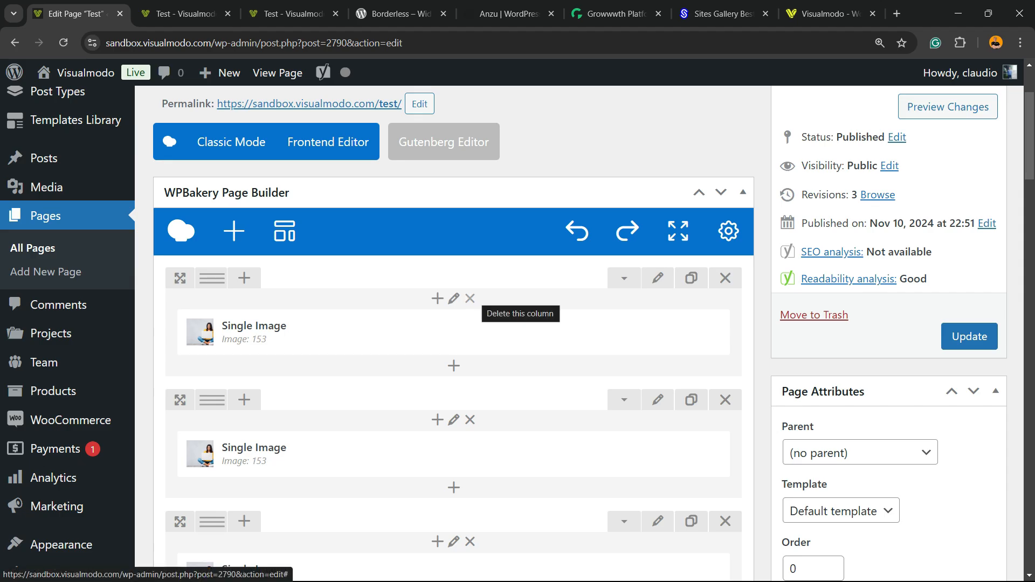
{"action": "mouse_move", "coordinate": [469, 299]}
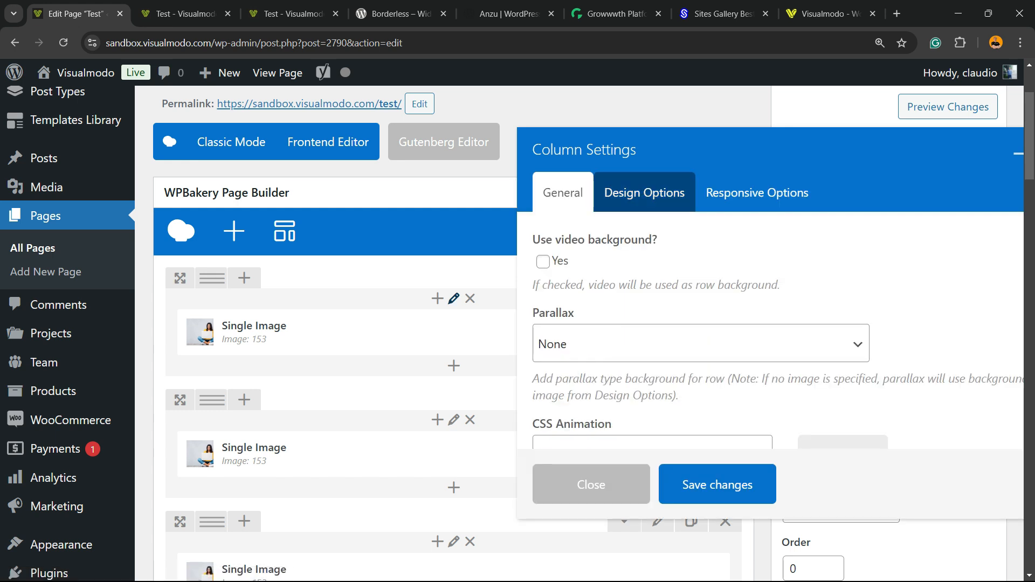
{"action": "left_click", "coordinate": [645, 192]}
{"action": "type", "text": "0"}
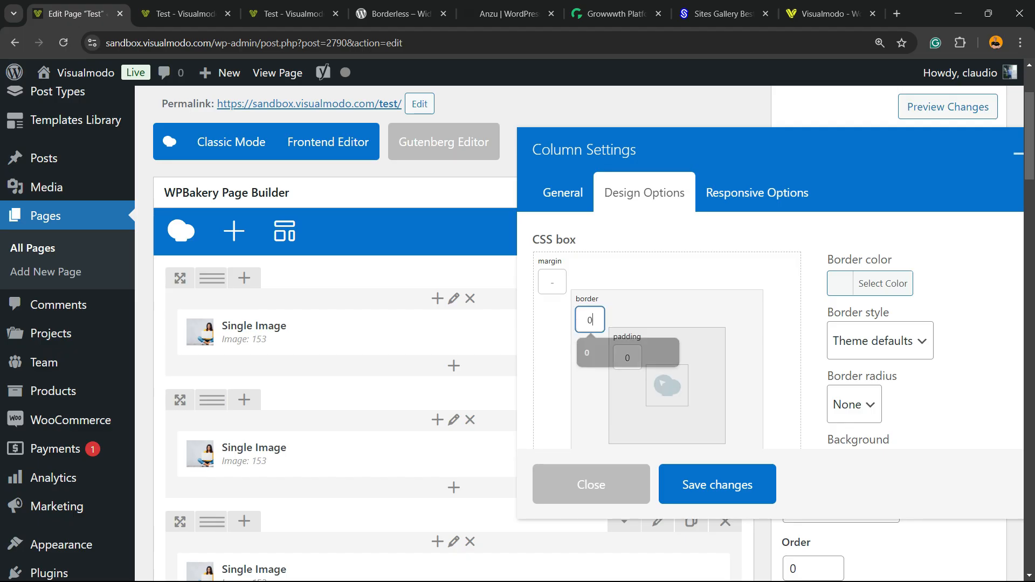
{"action": "left_click", "coordinate": [591, 485]}
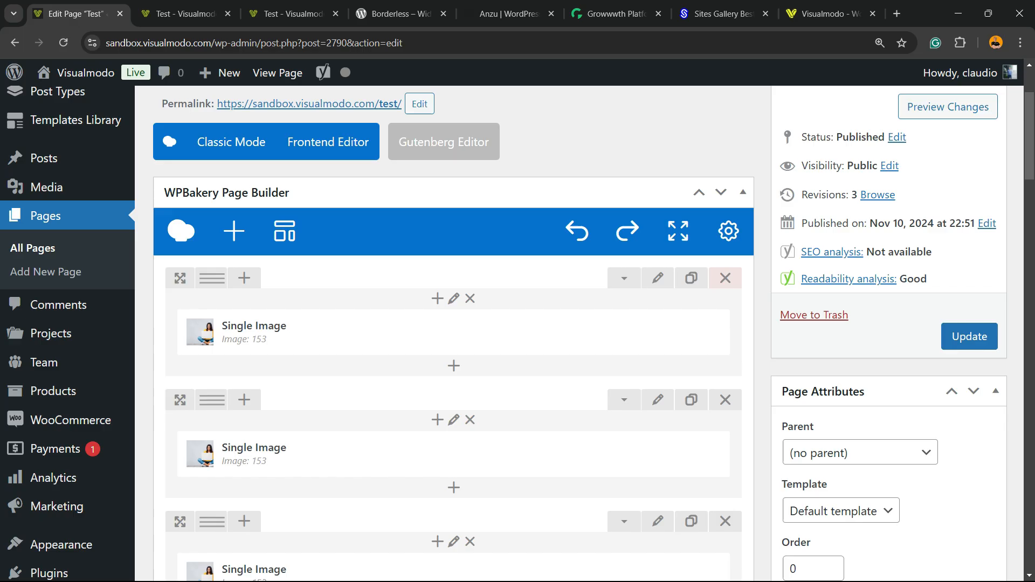
{"action": "left_click", "coordinate": [947, 107]}
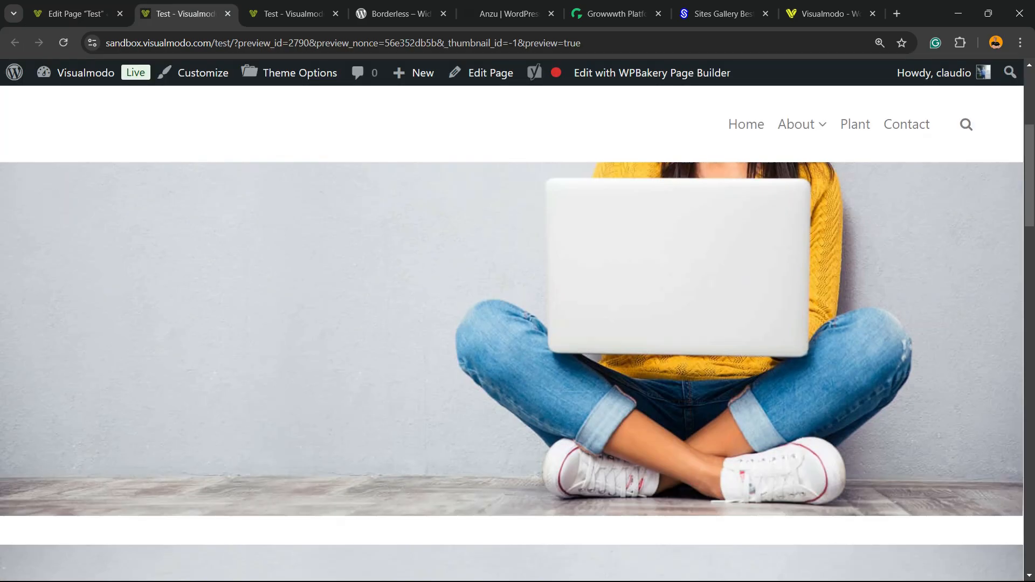
- Scroll the preview, noting the white gap still between the stacked images
{"action": "scroll", "scroll_direction": "down", "scroll_amount": 3}
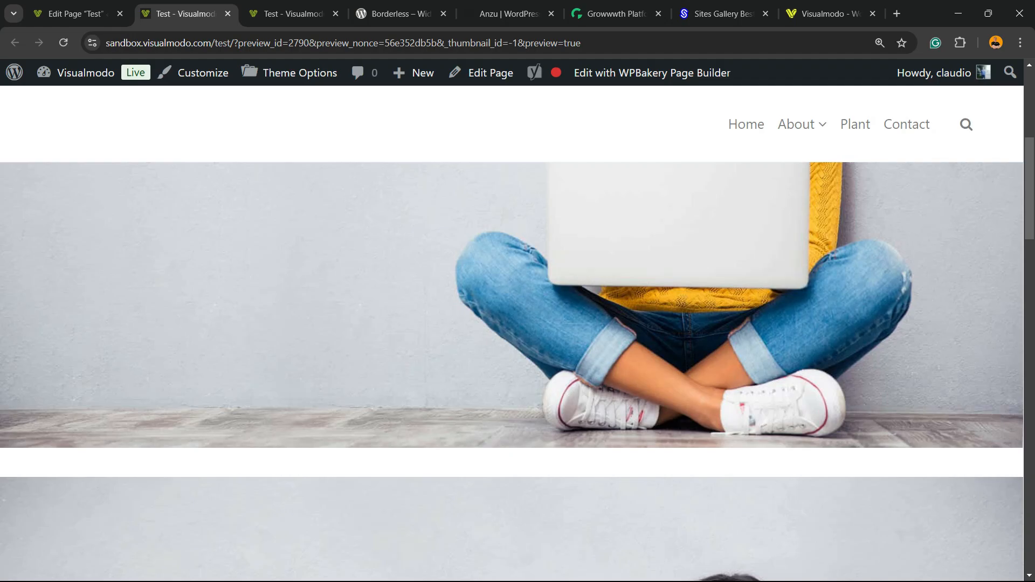
{"action": "scroll", "scroll_direction": "down", "scroll_amount": 3}
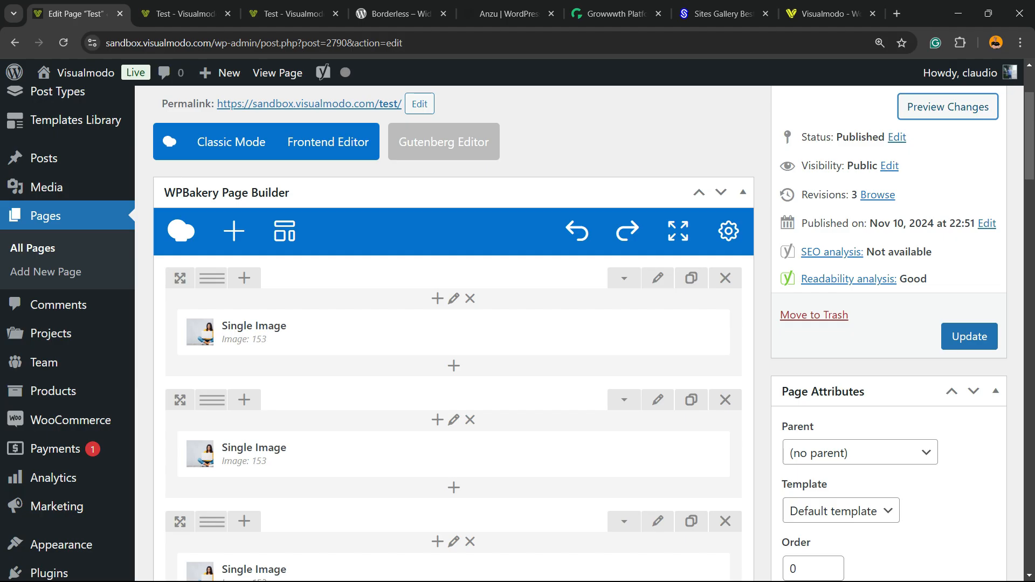
- Enter 0 margin, border and padding in the second row's column Design Options and save
{"action": "left_click", "coordinate": [453, 420]}
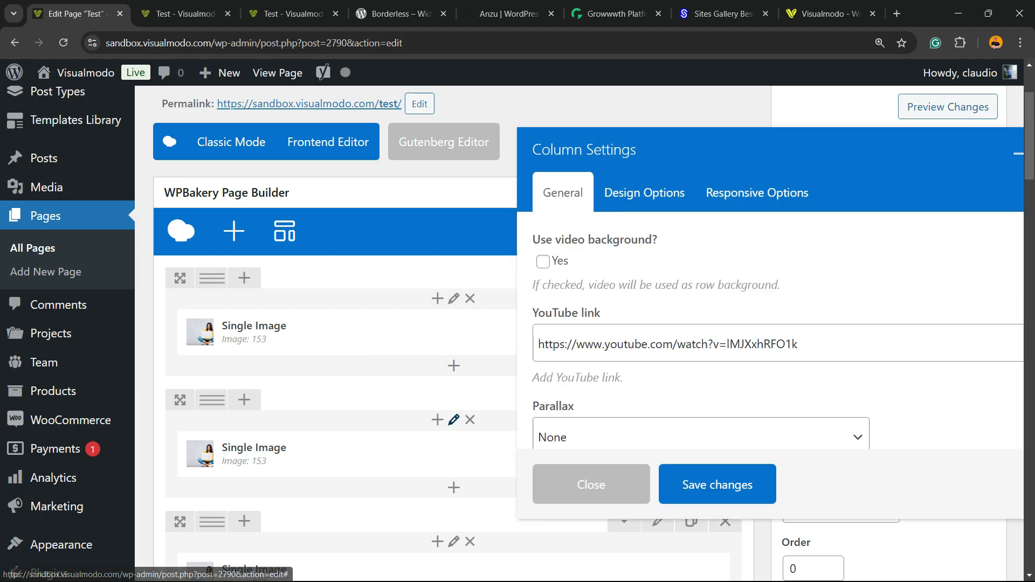
{"action": "left_click", "coordinate": [645, 192]}
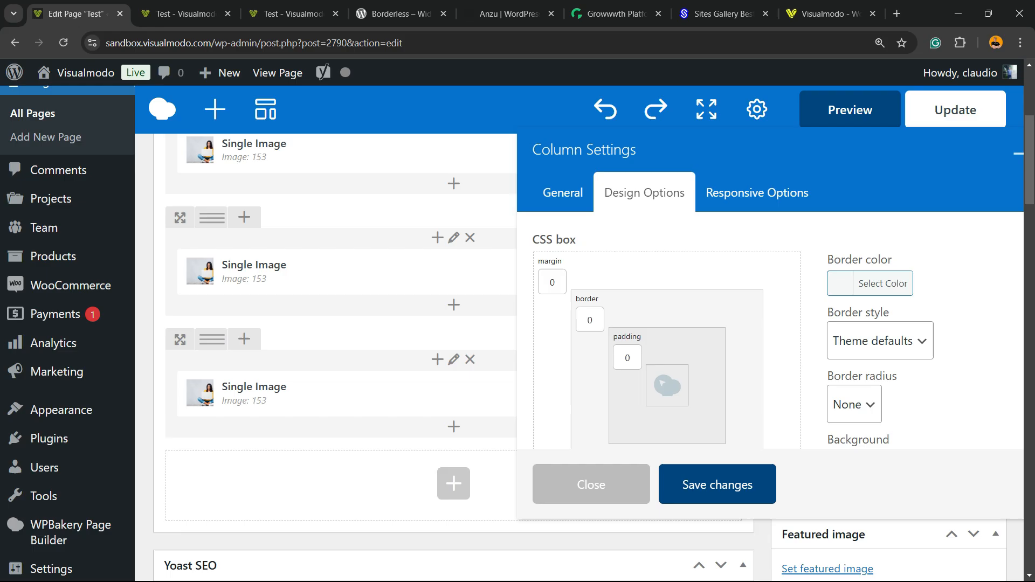
{"action": "left_click", "coordinate": [591, 484]}
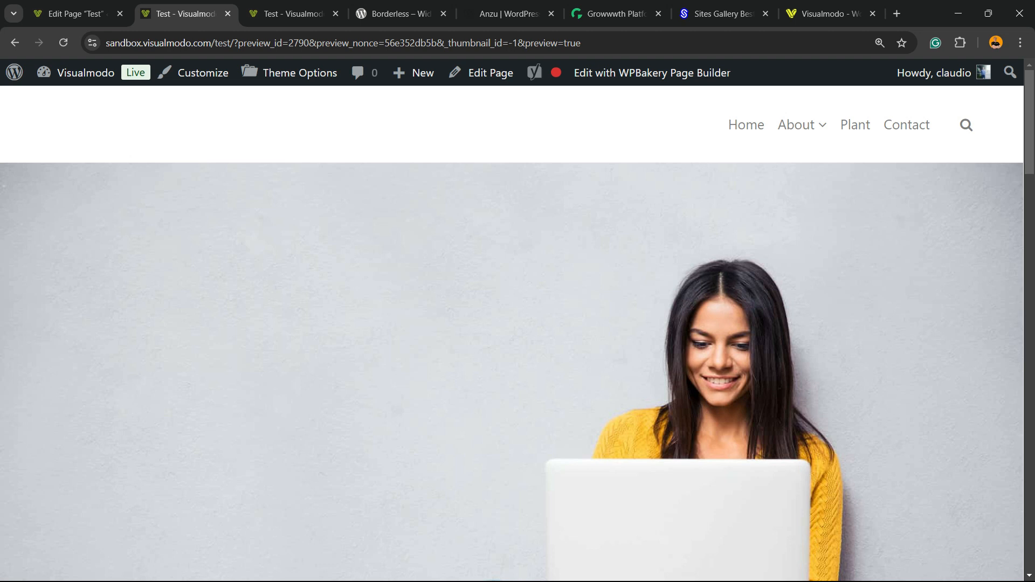
- Scroll through the preview before returning to the row's Design Options
{"action": "scroll", "scroll_direction": "down", "scroll_amount": 3}
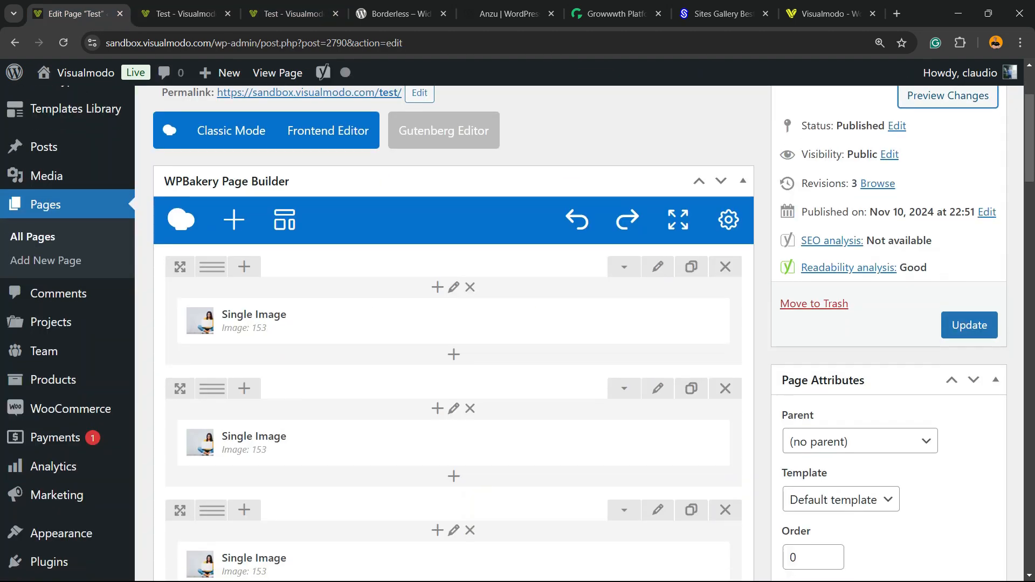
{"action": "scroll", "scroll_direction": "down", "scroll_amount": 3}
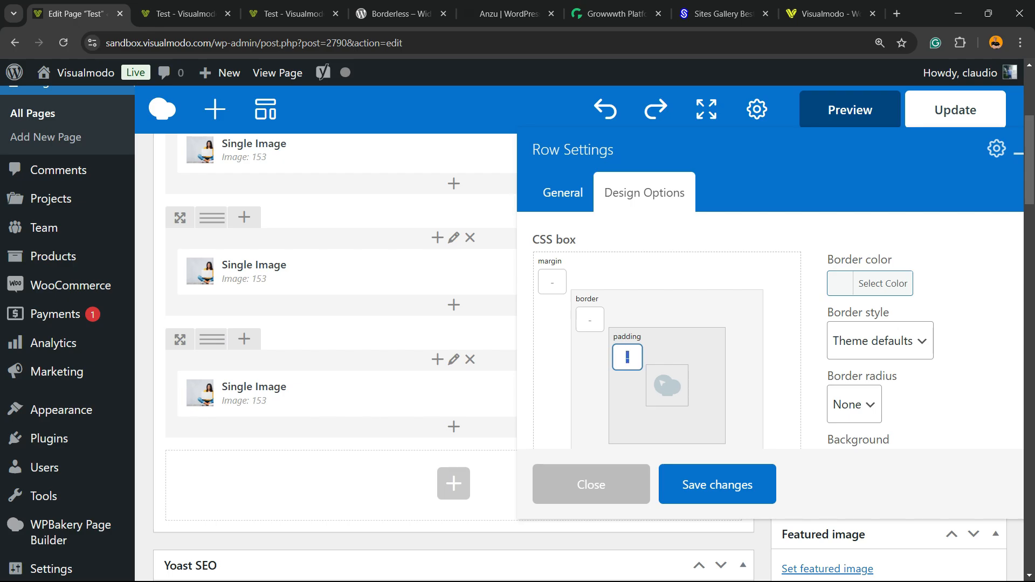
- Save the row, enter 0 border and padding on the bottom single image, save, and preview
{"action": "left_click", "coordinate": [591, 484]}
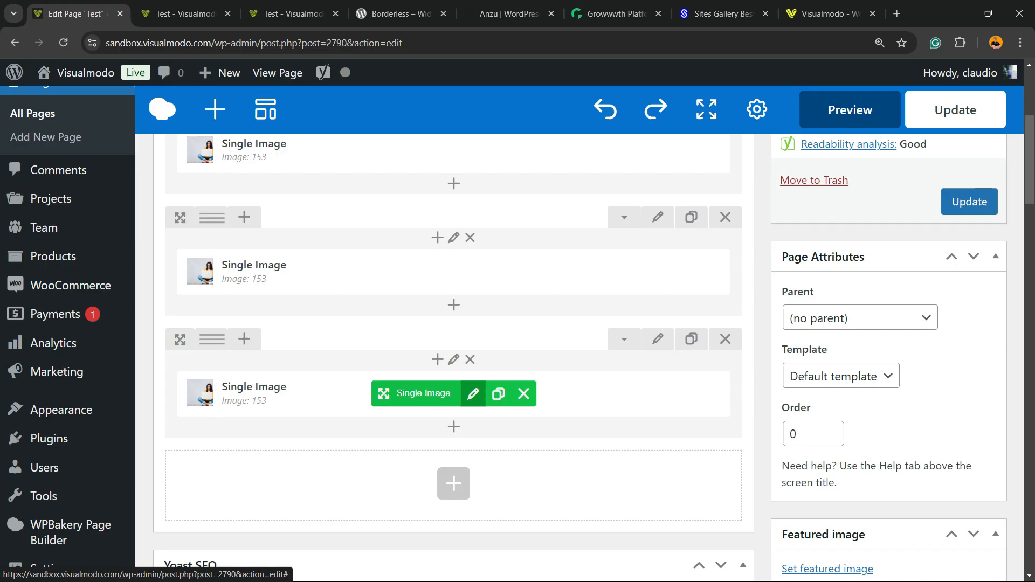
{"action": "left_click", "coordinate": [473, 394]}
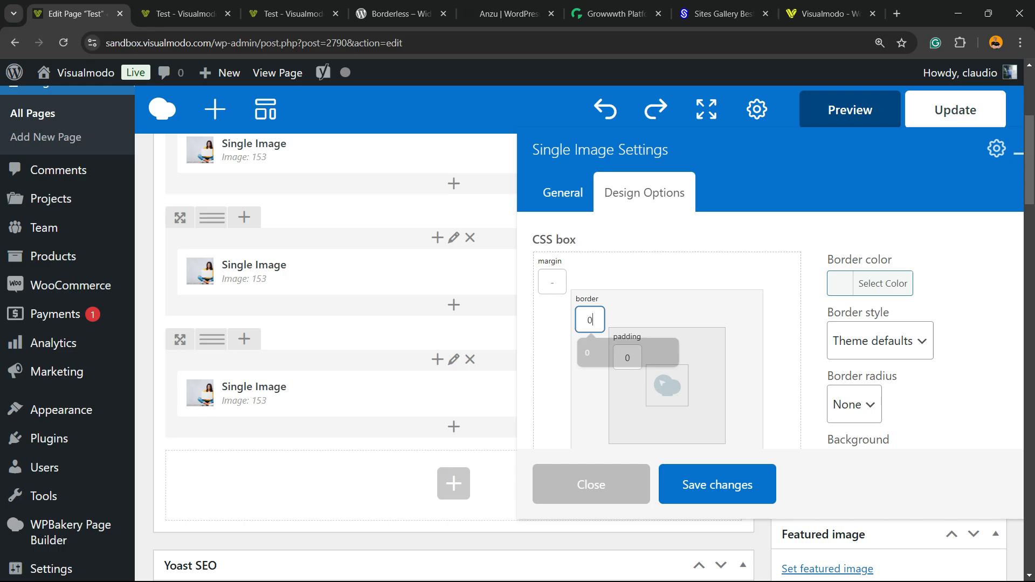
{"action": "left_click", "coordinate": [591, 484]}
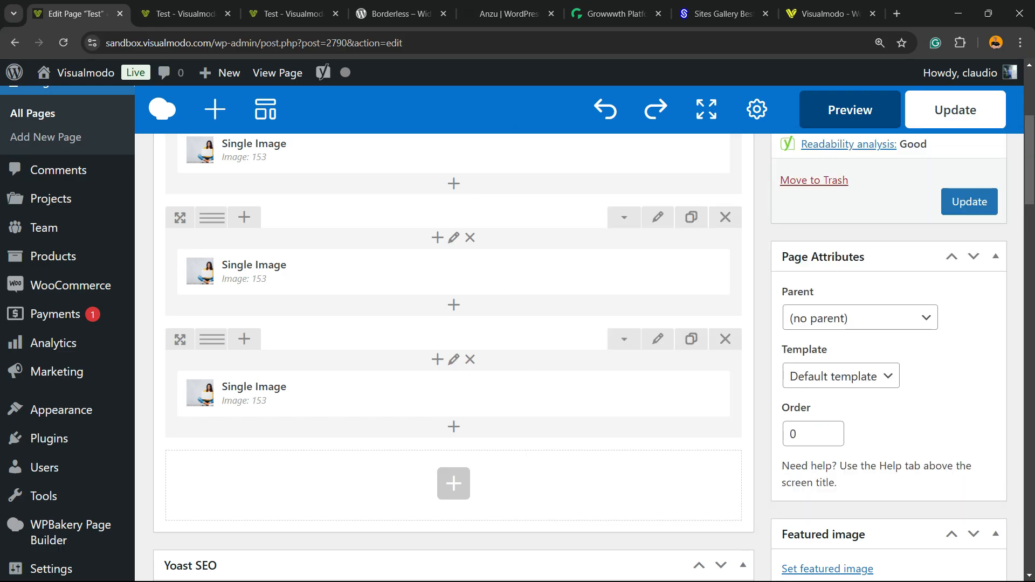
{"action": "left_click", "coordinate": [849, 110]}
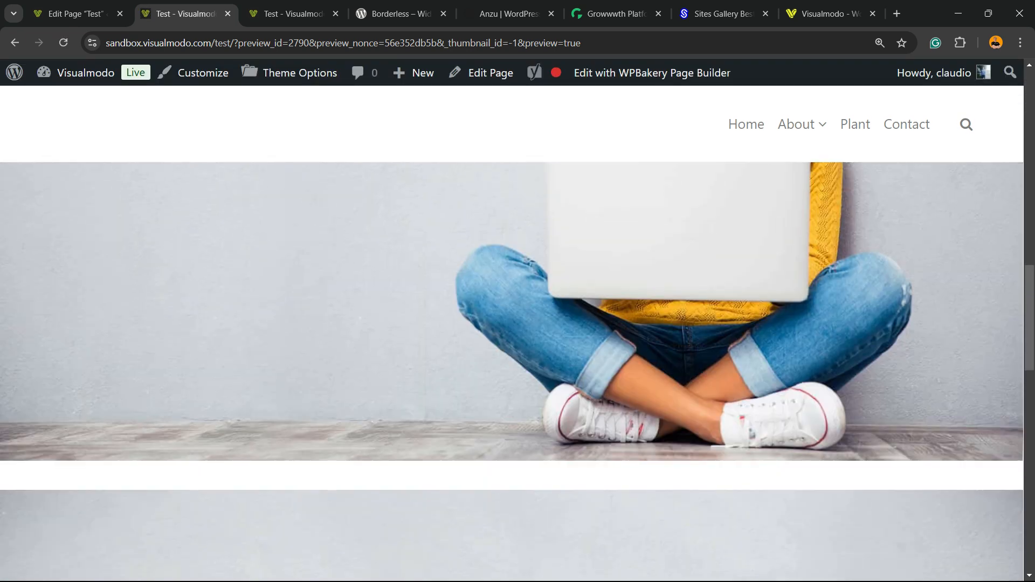
- Set the middle single image's Design Options border to 0, save, and preview the Test page
{"action": "left_click", "coordinate": [75, 14]}
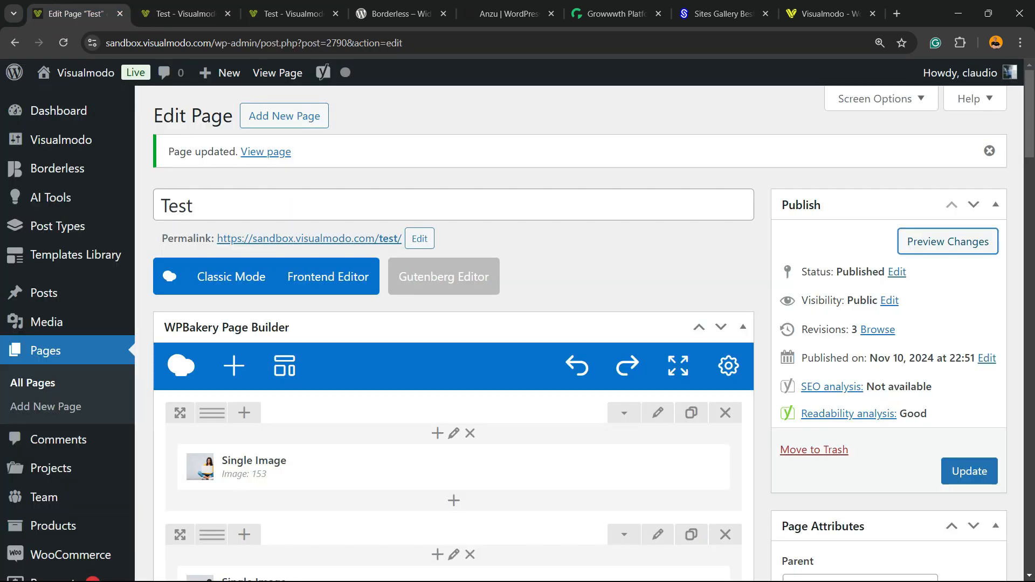
{"action": "scroll", "scroll_direction": "down", "scroll_amount": 3}
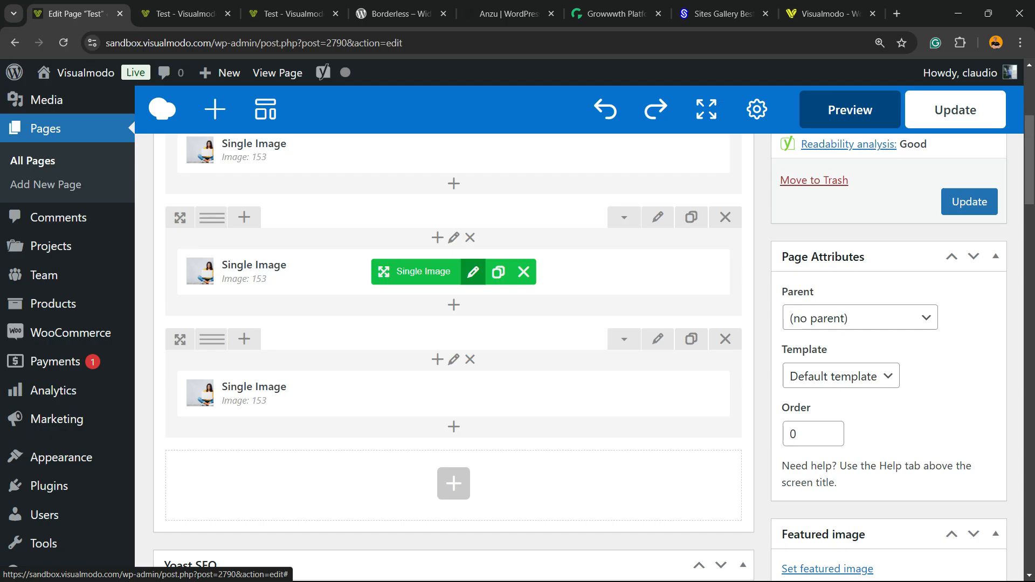
{"action": "left_click", "coordinate": [473, 272]}
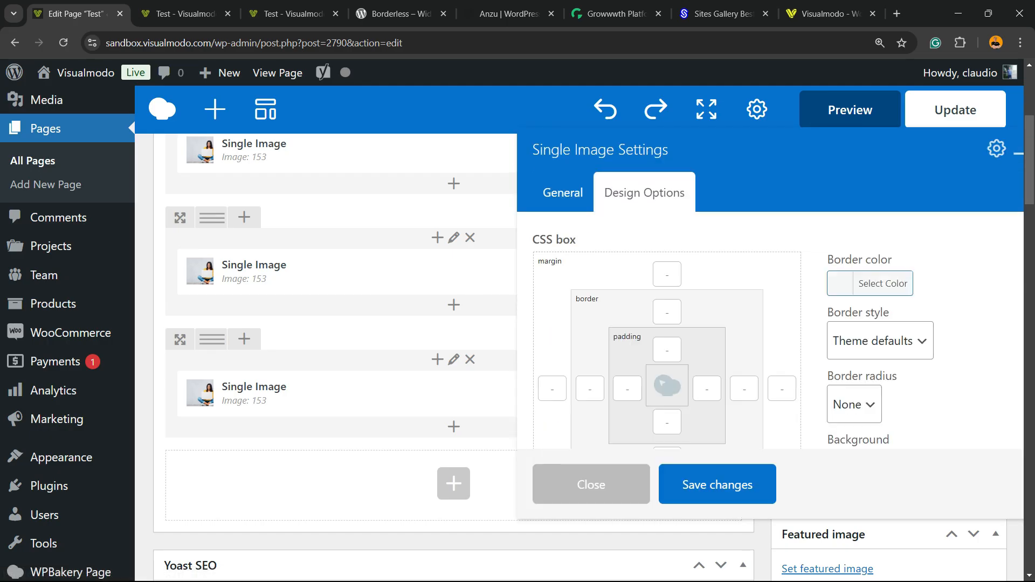
{"action": "scroll", "scroll_direction": "down", "scroll_amount": 3}
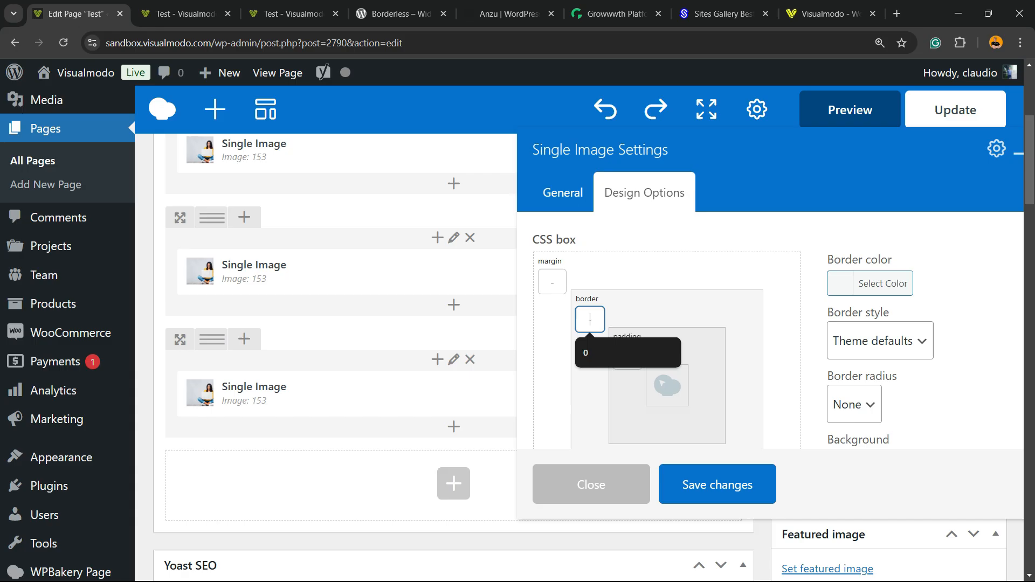
{"action": "left_click", "coordinate": [591, 484]}
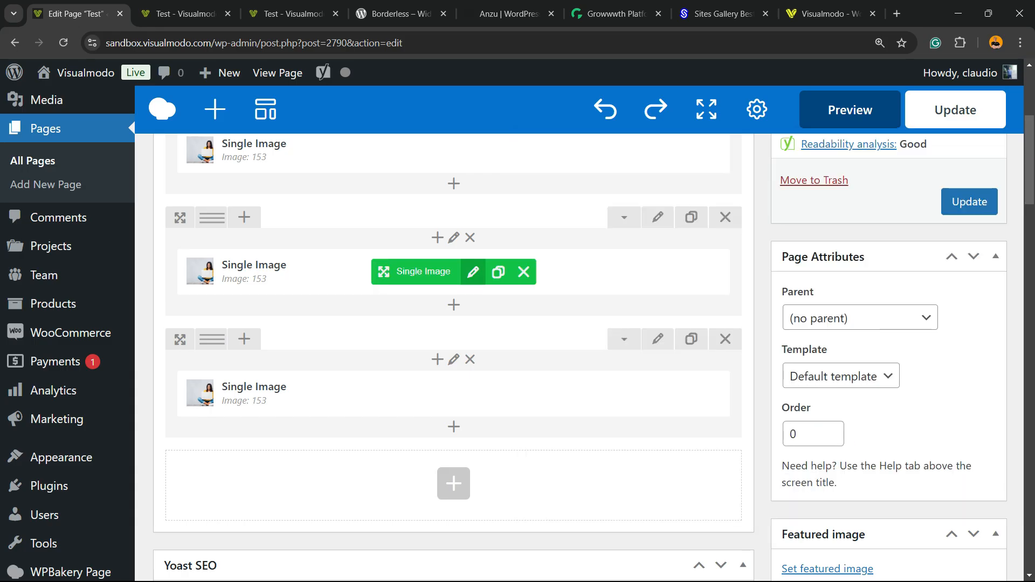
{"action": "left_click", "coordinate": [849, 110]}
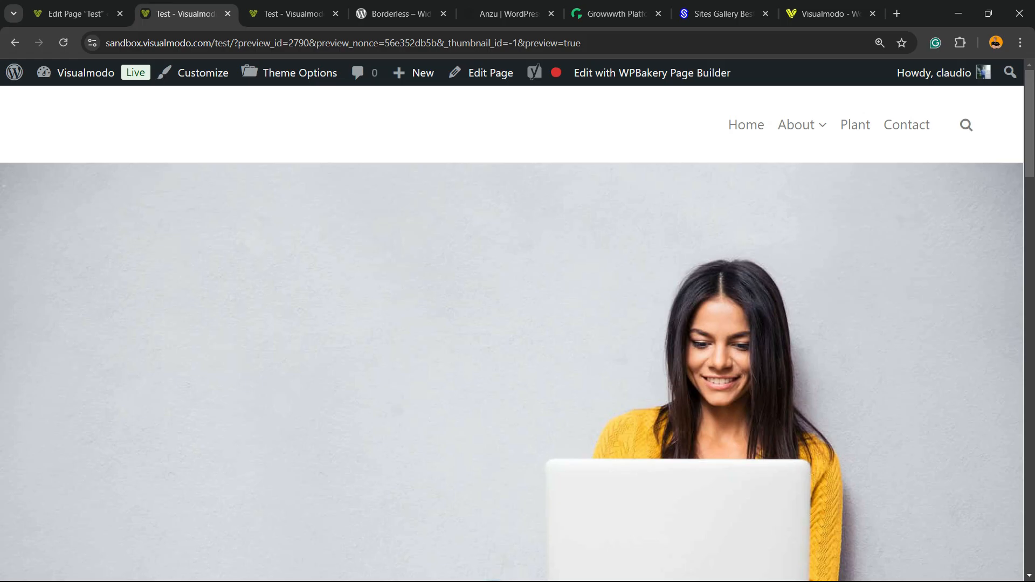
- Scroll down the Test page preview to check the stacked photos show no white gap
{"action": "scroll", "scroll_direction": "down", "scroll_amount": 3}
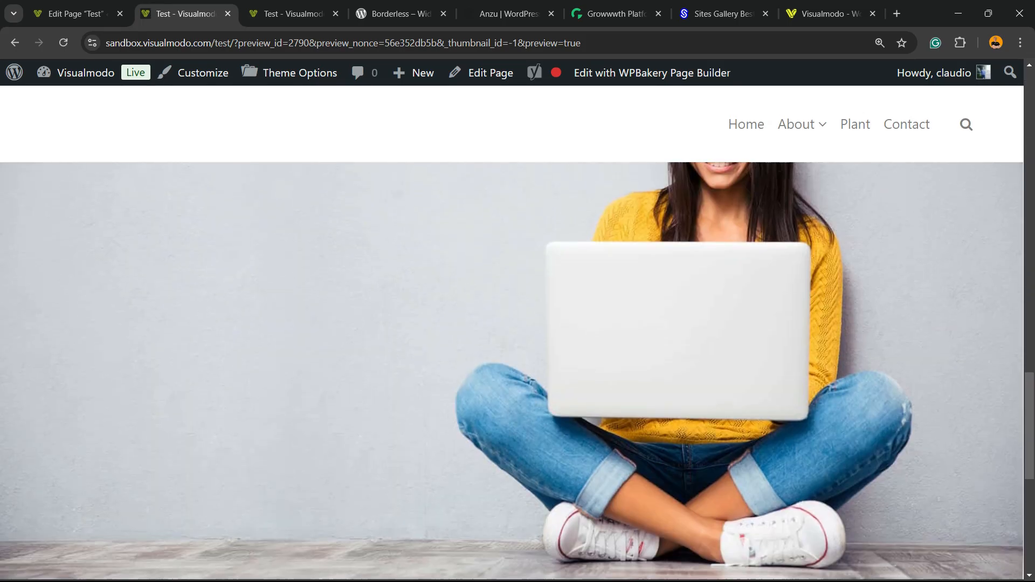
{"action": "scroll", "scroll_direction": "down", "scroll_amount": 3}
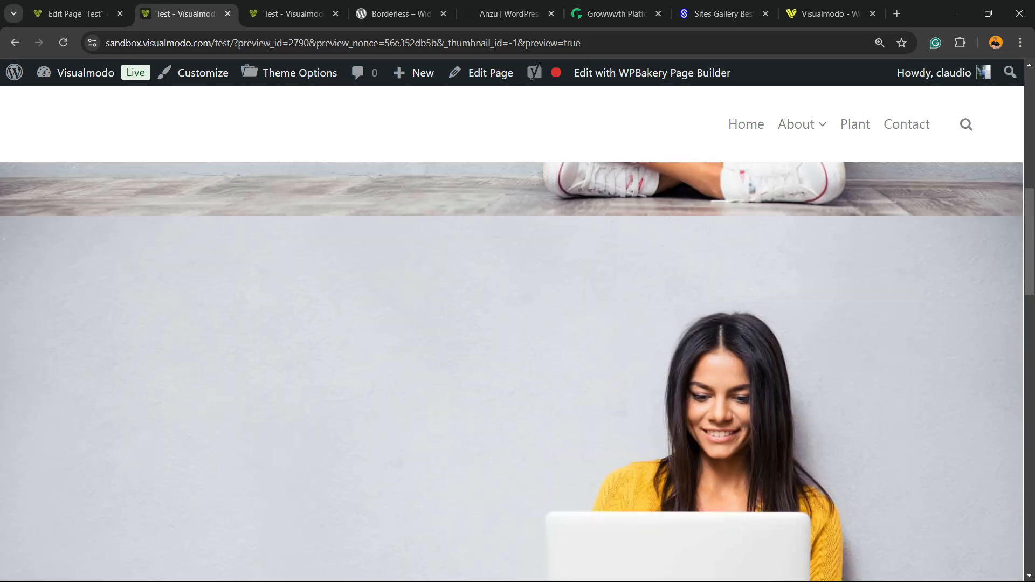
{"action": "scroll", "scroll_direction": "down", "scroll_amount": 3}
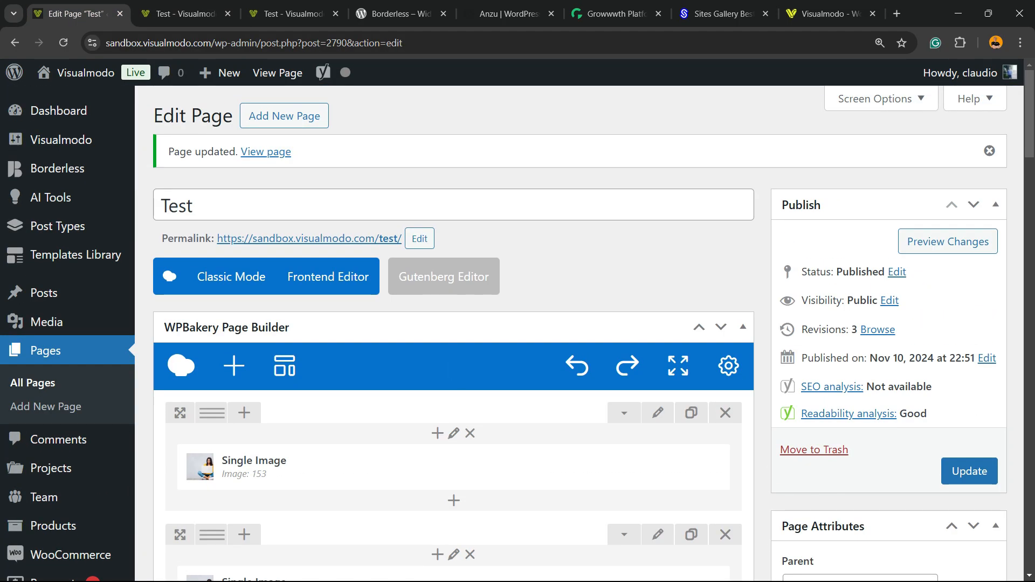
{"action": "left_click", "coordinate": [396, 14]}
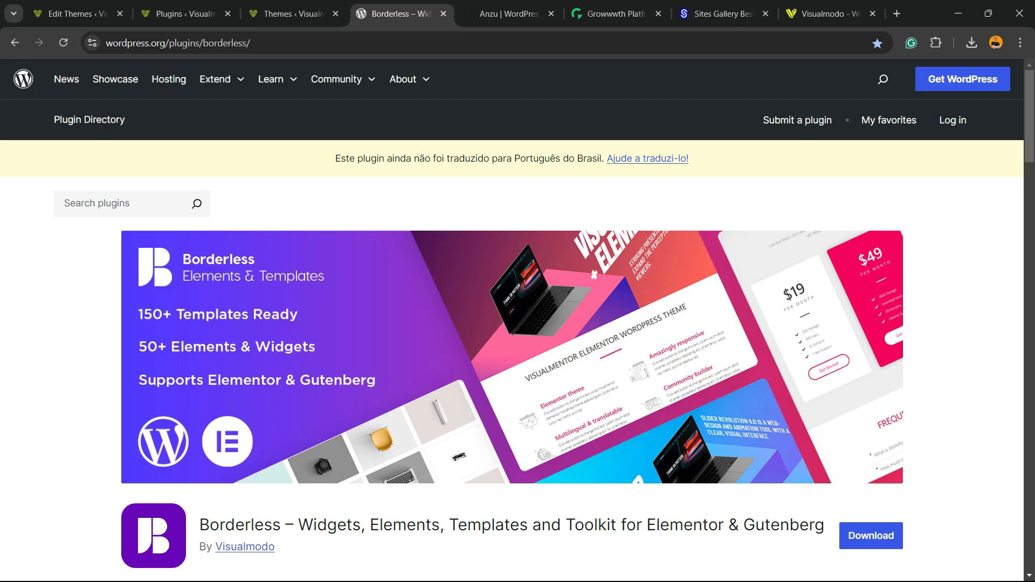
- View the Anzu theme's WordPress.org page, then the Growwwth homepage
{"action": "left_click", "coordinate": [508, 15]}
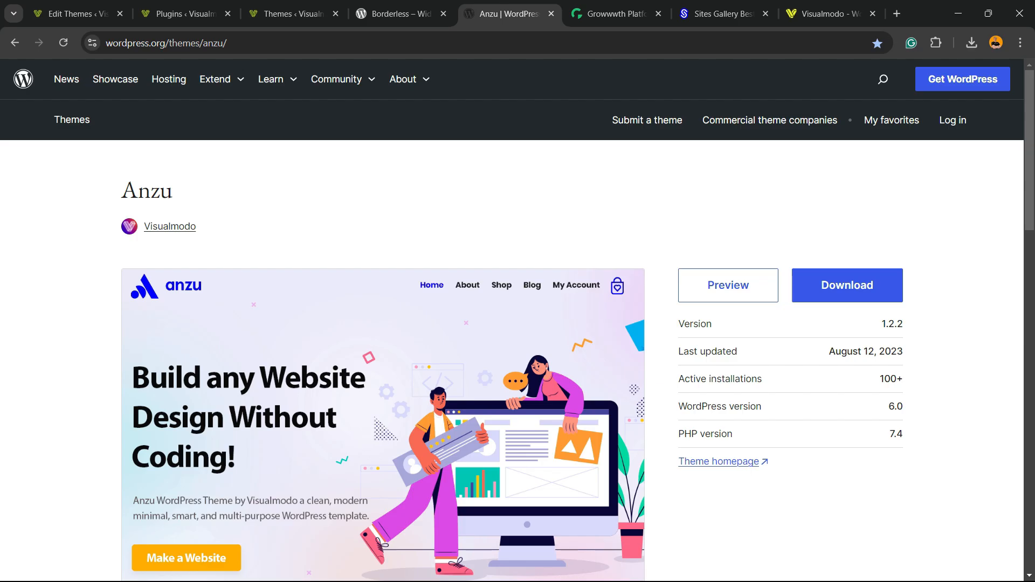
{"action": "left_click", "coordinate": [618, 14]}
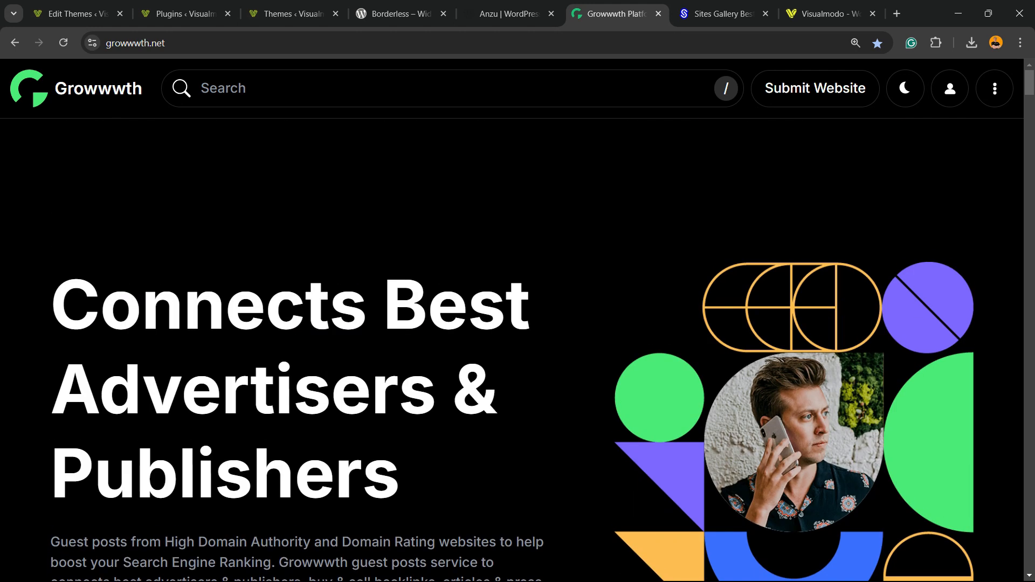
- Browse Growwwth's guest-post listings and prices, then switch to the Sites Gallery homepage
{"action": "scroll", "scroll_direction": "down", "scroll_amount": 3}
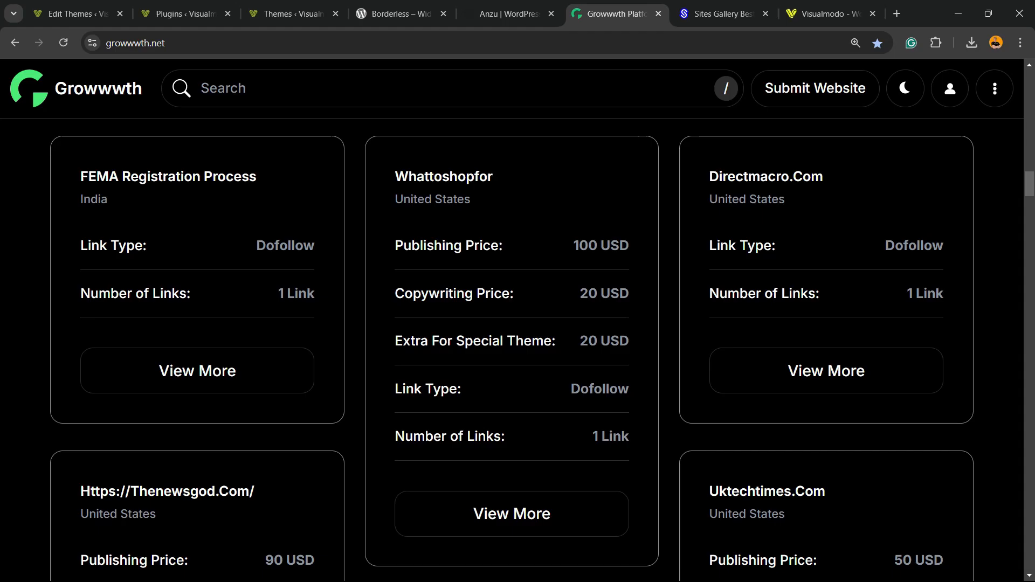
{"action": "scroll", "scroll_direction": "down", "scroll_amount": 3}
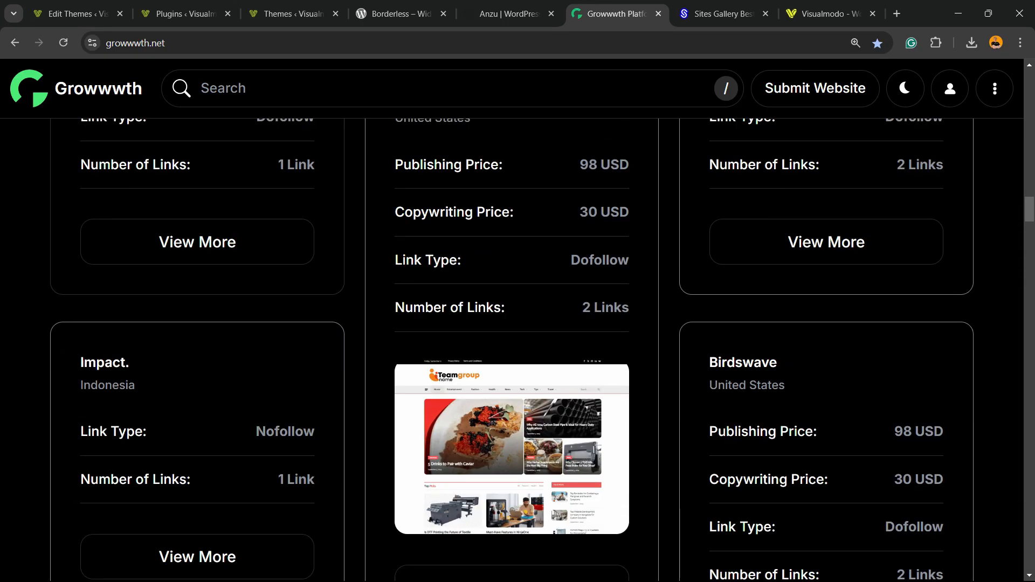
{"action": "scroll", "scroll_direction": "down", "scroll_amount": 3}
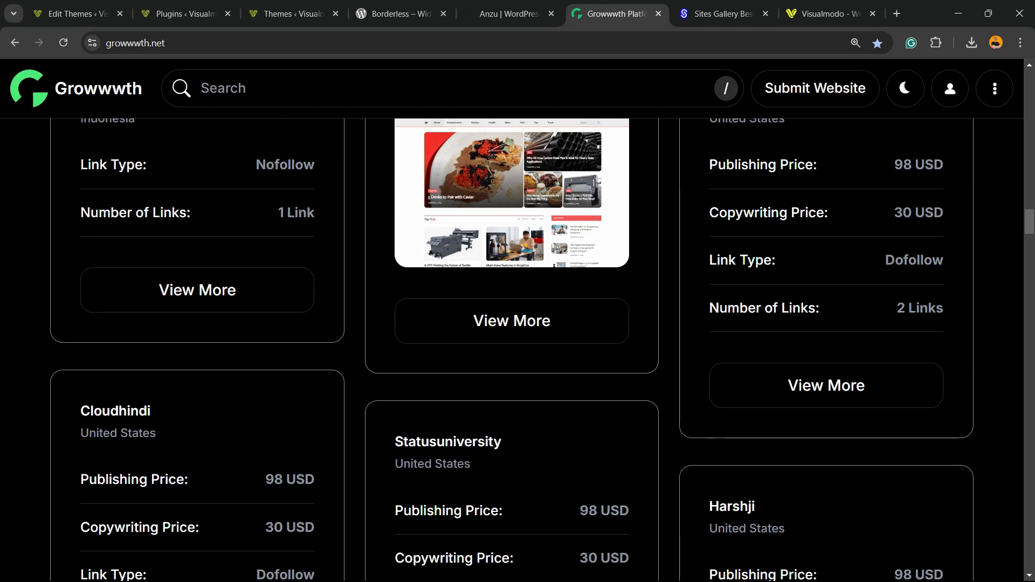
{"action": "scroll", "scroll_direction": "up", "scroll_amount": 3}
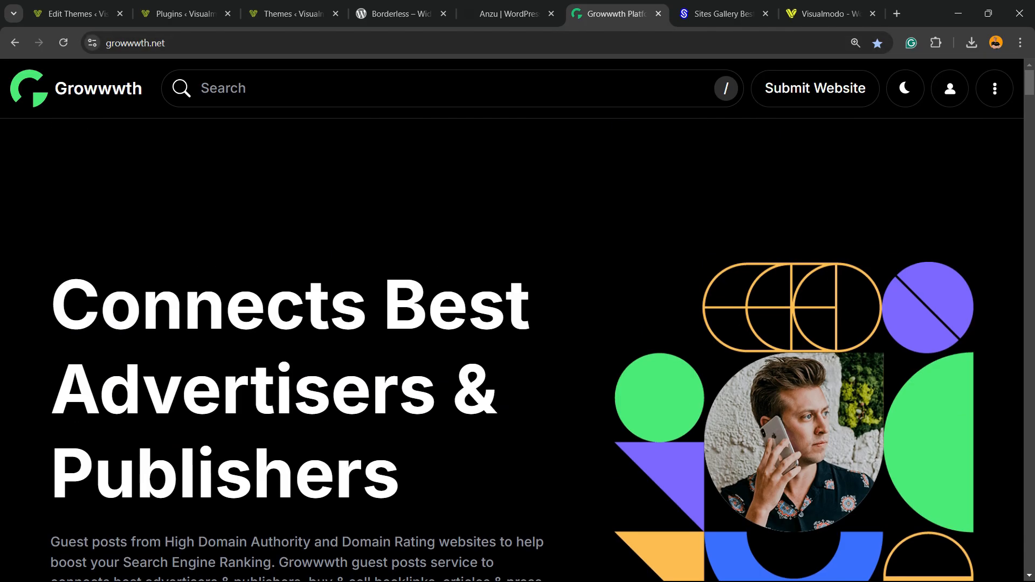
{"action": "scroll", "scroll_direction": "down", "scroll_amount": 3}
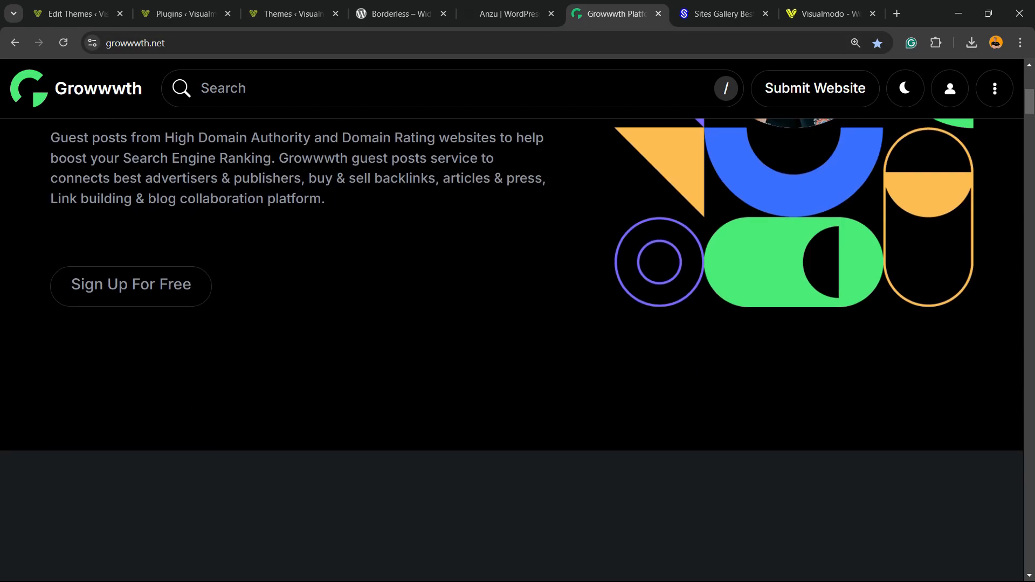
{"action": "left_click", "coordinate": [722, 14]}
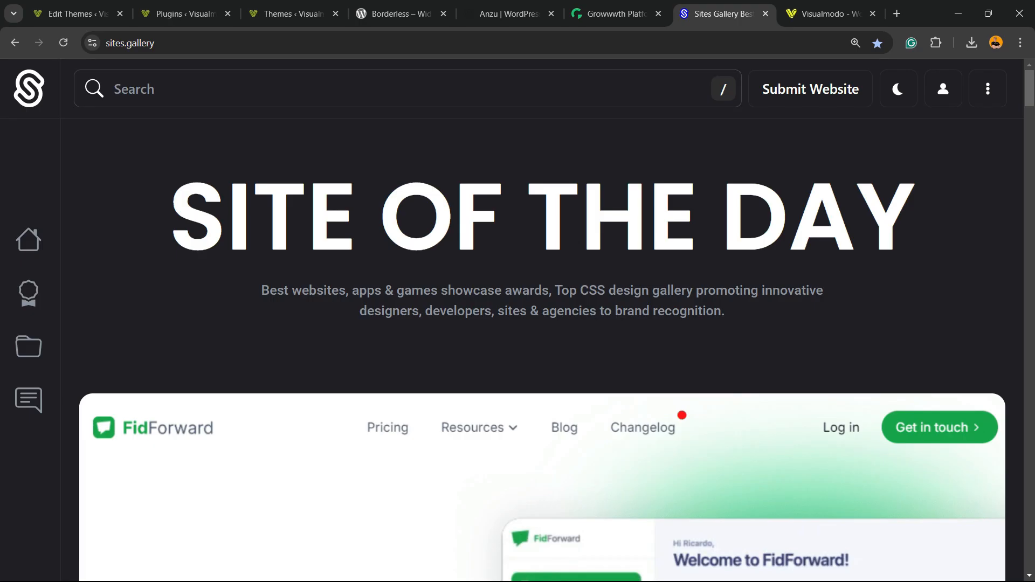
- Scroll through the websites showcased on the Sites.gallery homepage
{"action": "scroll", "scroll_direction": "down", "scroll_amount": 3}
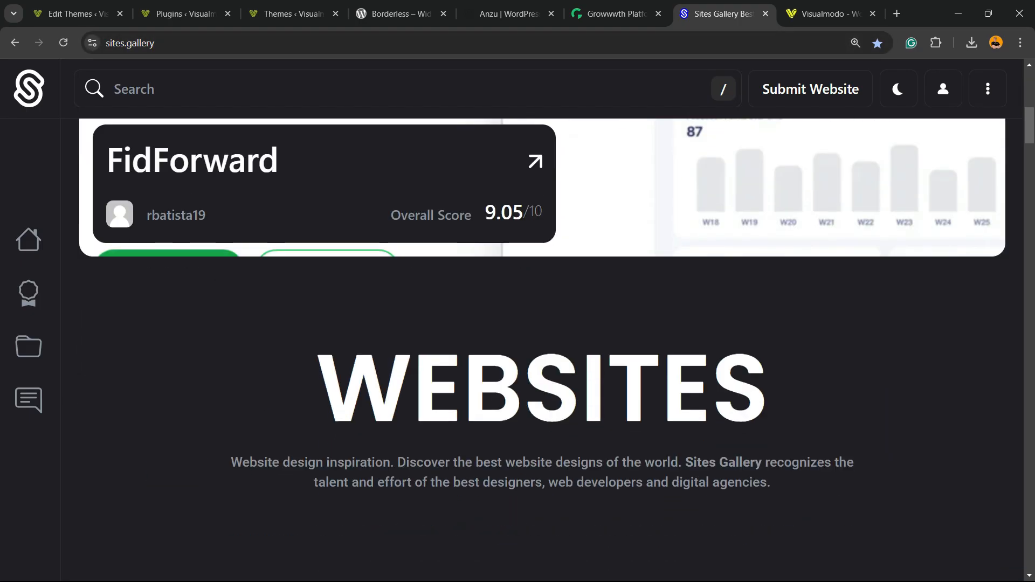
{"action": "scroll", "scroll_direction": "down", "scroll_amount": 3}
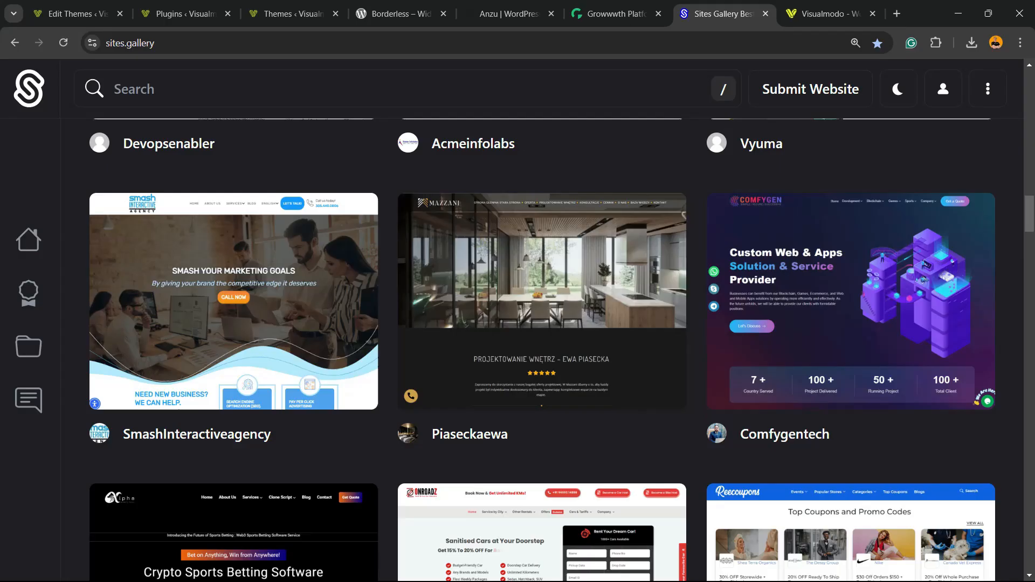
{"action": "scroll", "scroll_direction": "down", "scroll_amount": 3}
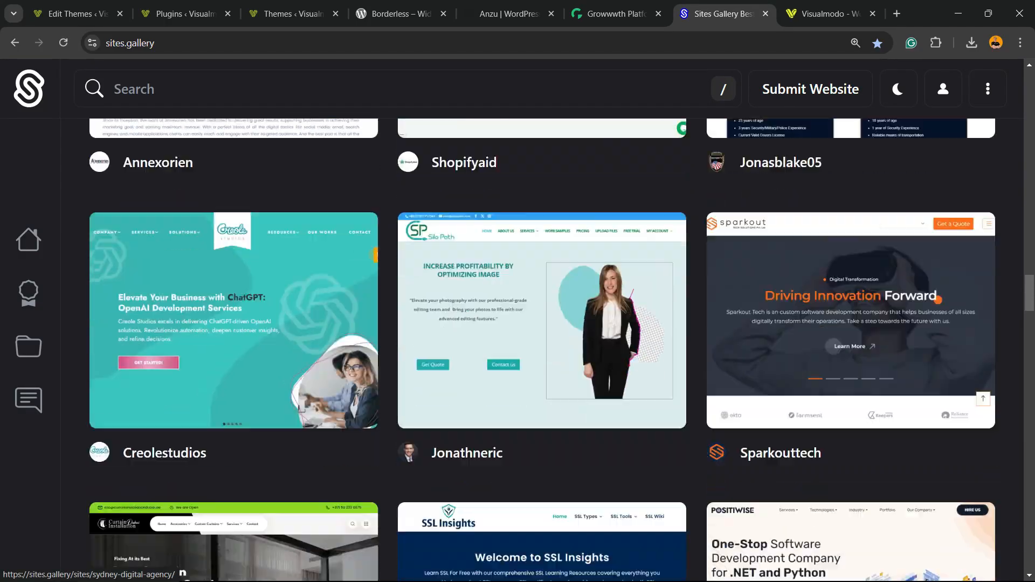
{"action": "scroll", "scroll_direction": "down", "scroll_amount": 3}
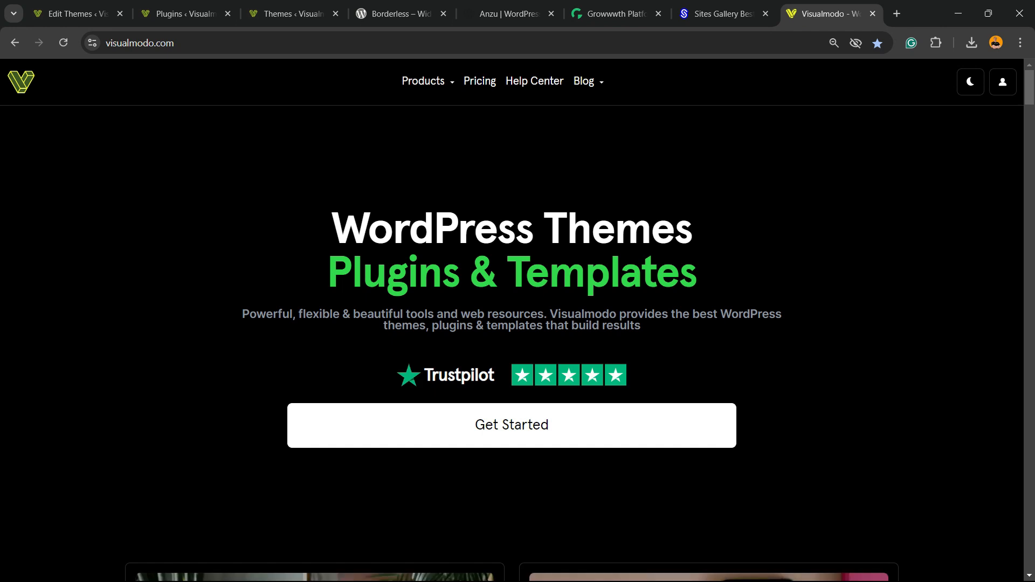
{"action": "scroll", "scroll_direction": "down", "scroll_amount": 3}
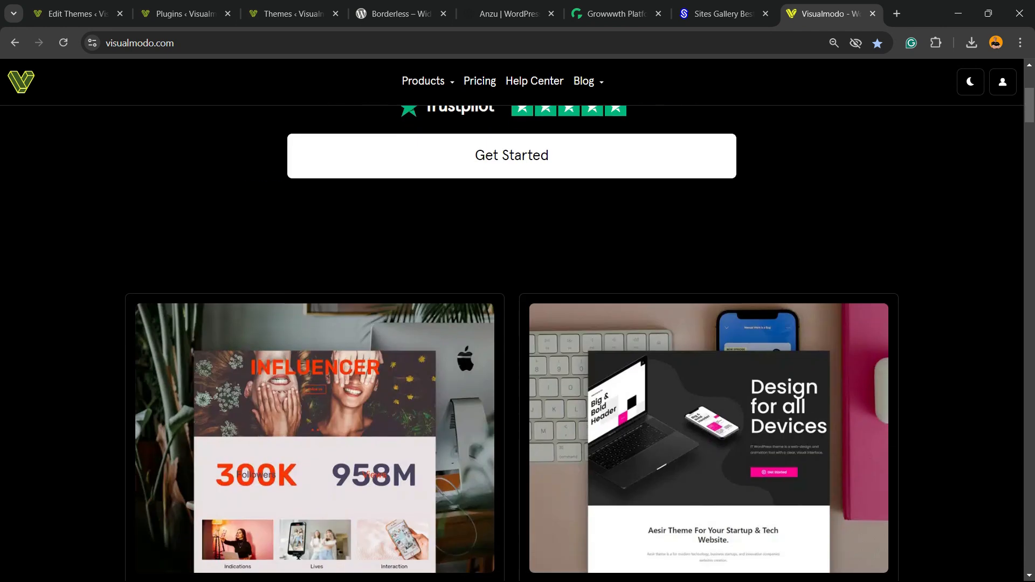
{"action": "scroll", "scroll_direction": "down", "scroll_amount": 3}
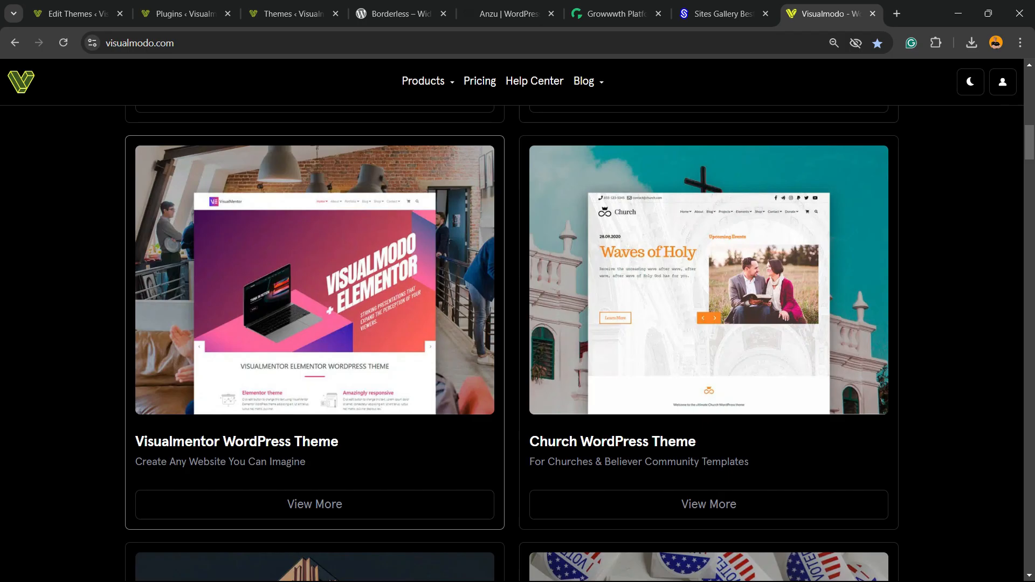
{"action": "scroll", "scroll_direction": "down", "scroll_amount": 3}
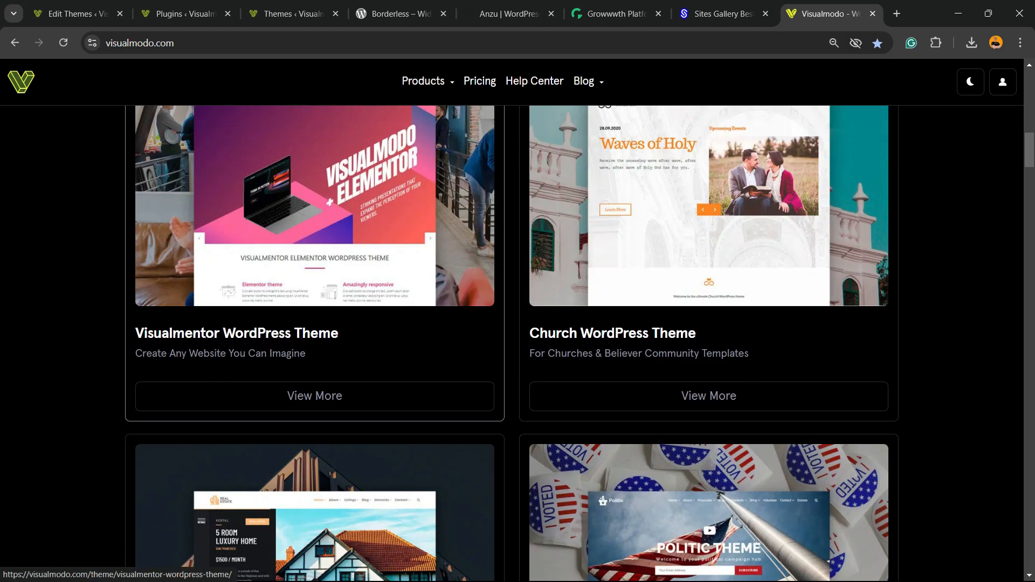
{"action": "scroll", "scroll_direction": "down", "scroll_amount": 3}
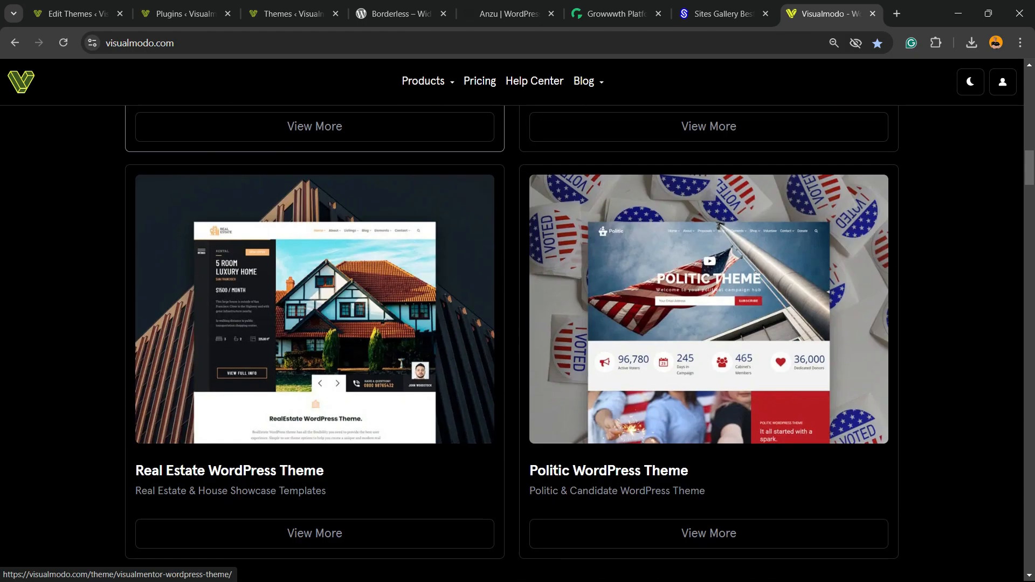
{"action": "mouse_move", "coordinate": [314, 310]}
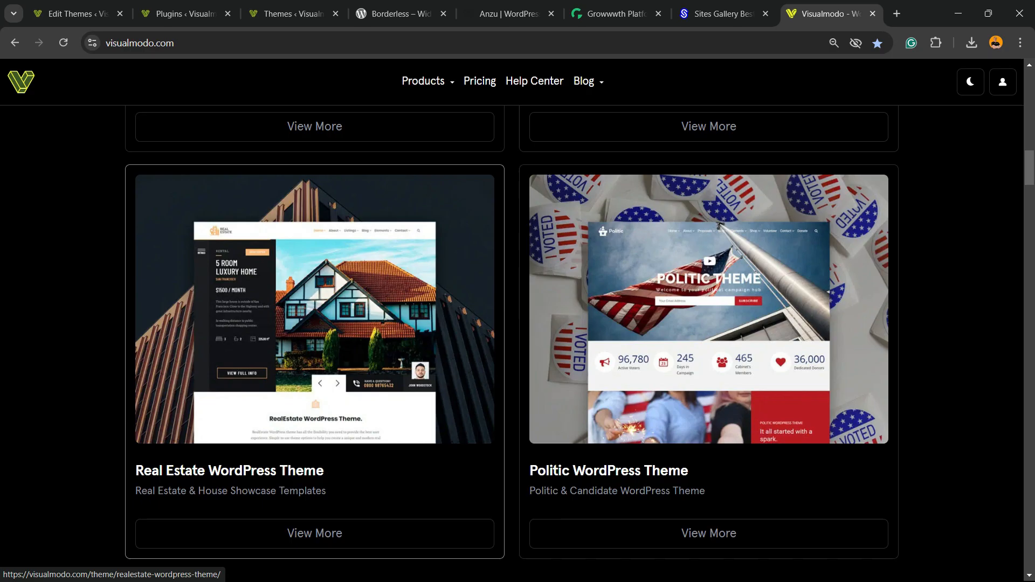
{"action": "scroll", "scroll_direction": "down", "scroll_amount": 3}
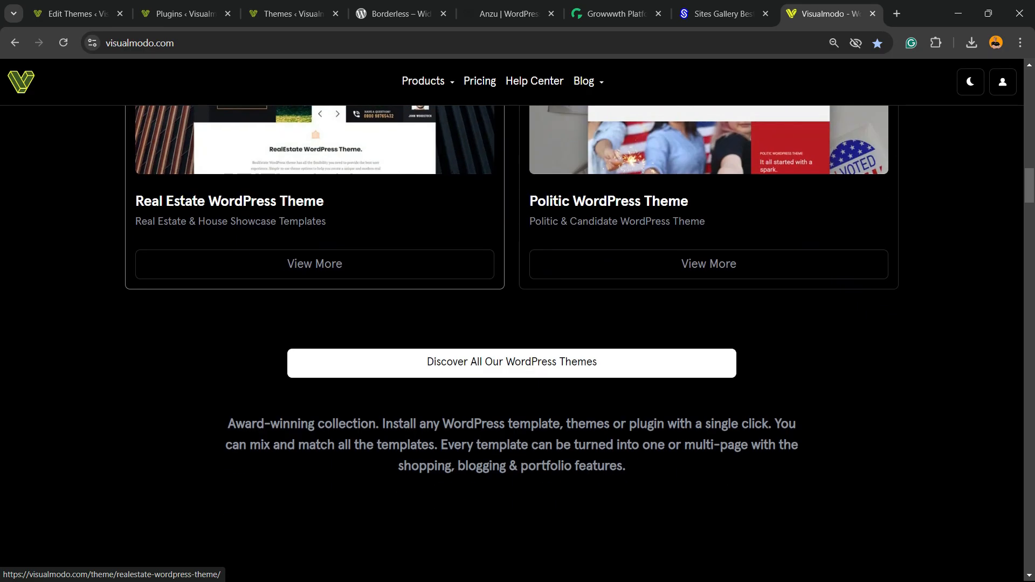
{"action": "scroll", "scroll_direction": "down", "scroll_amount": 3}
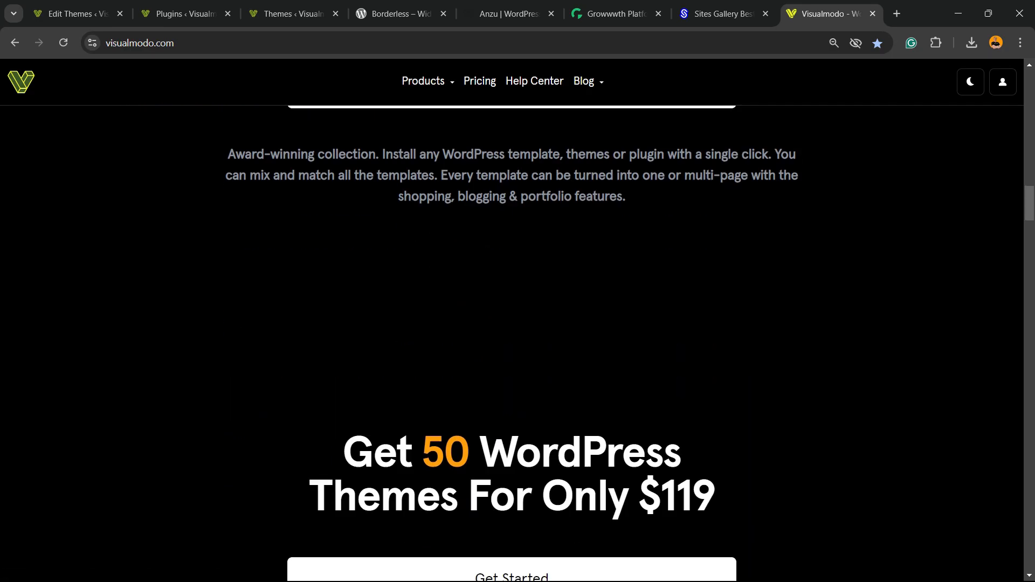
{"action": "scroll", "scroll_direction": "down", "scroll_amount": 3}
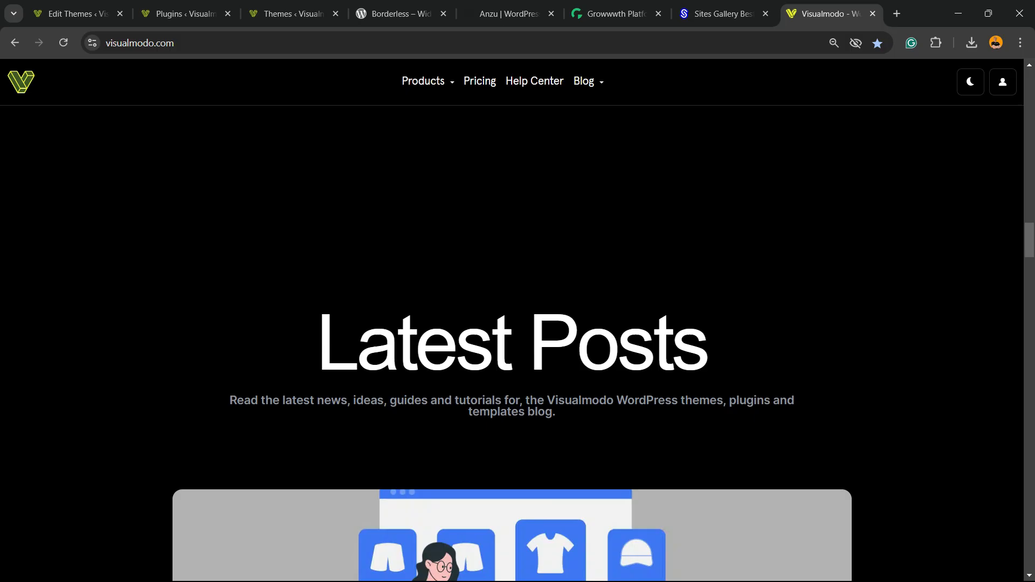
{"action": "scroll", "scroll_direction": "down", "scroll_amount": 3}
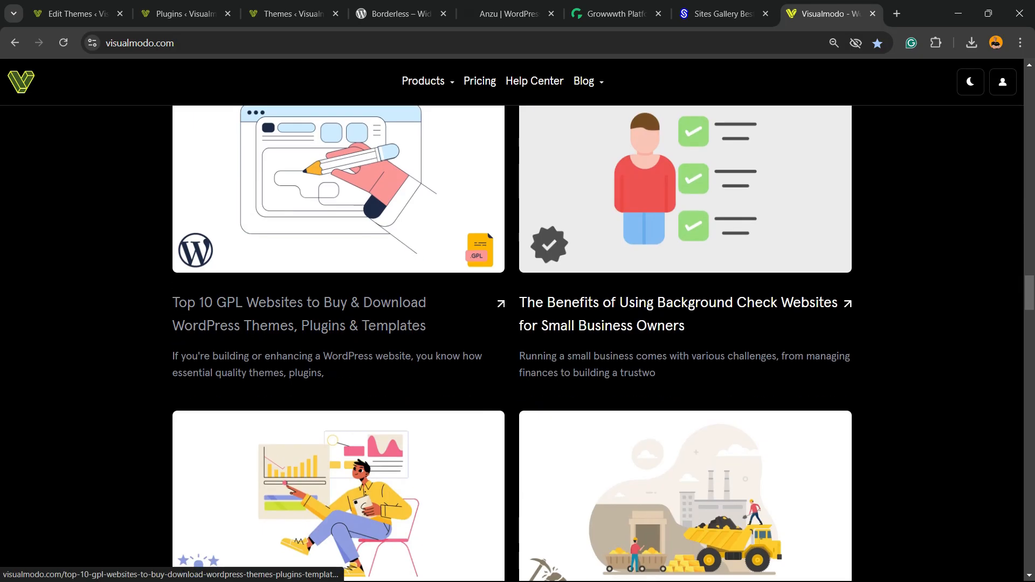
{"action": "scroll", "scroll_direction": "down", "scroll_amount": 3}
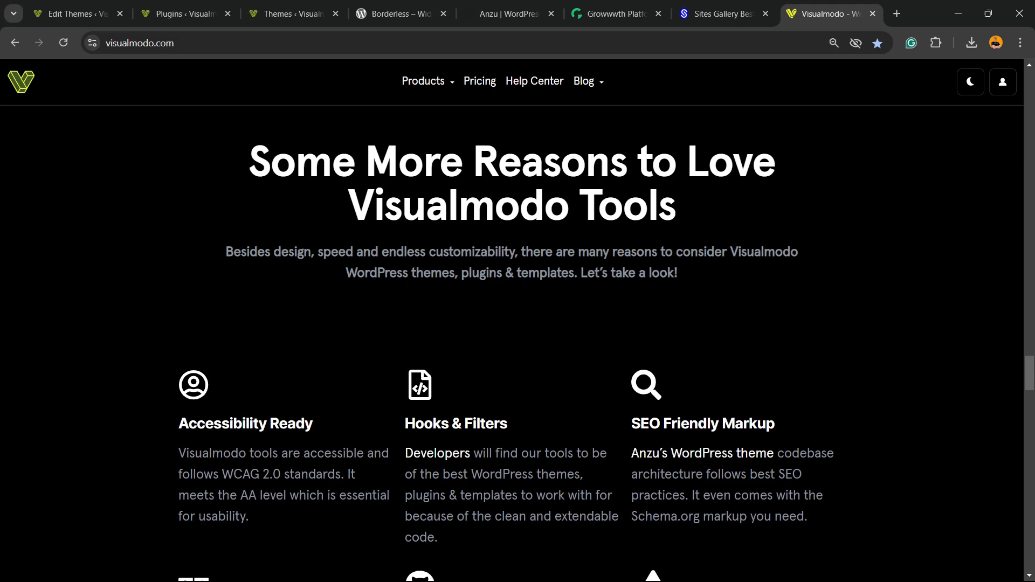
{"action": "scroll", "scroll_direction": "down", "scroll_amount": 3}
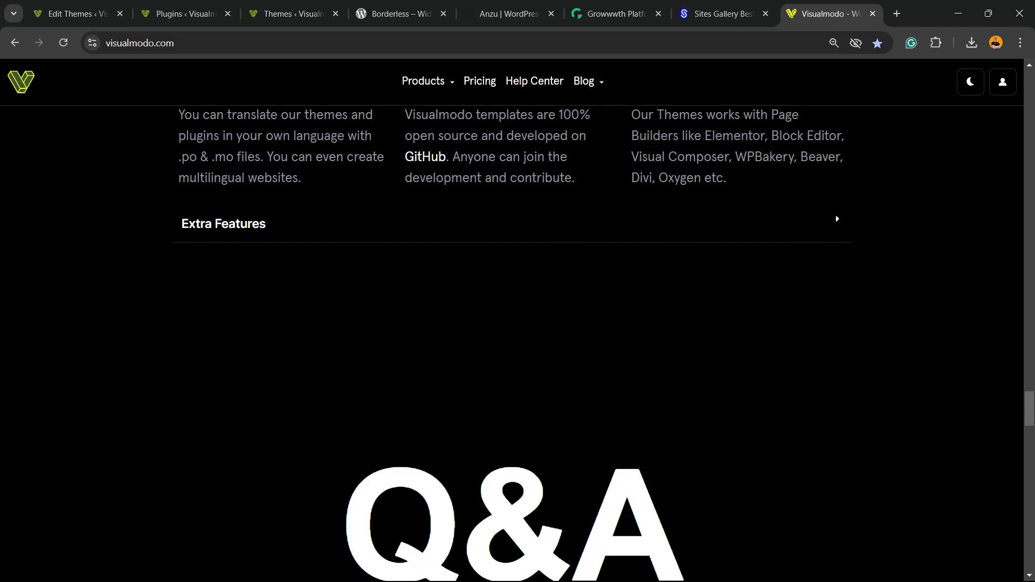
{"action": "scroll", "scroll_direction": "down", "scroll_amount": 3}
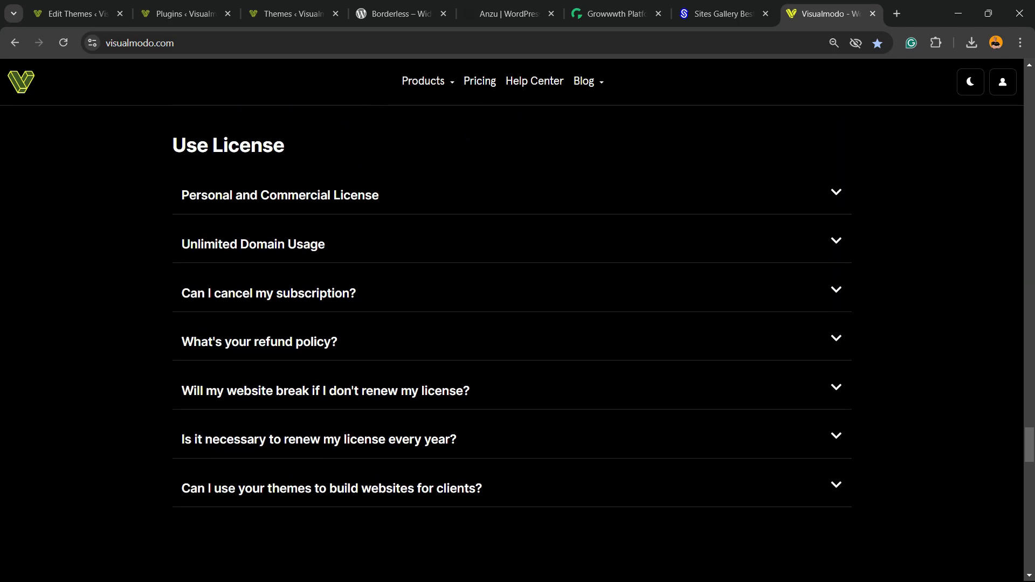